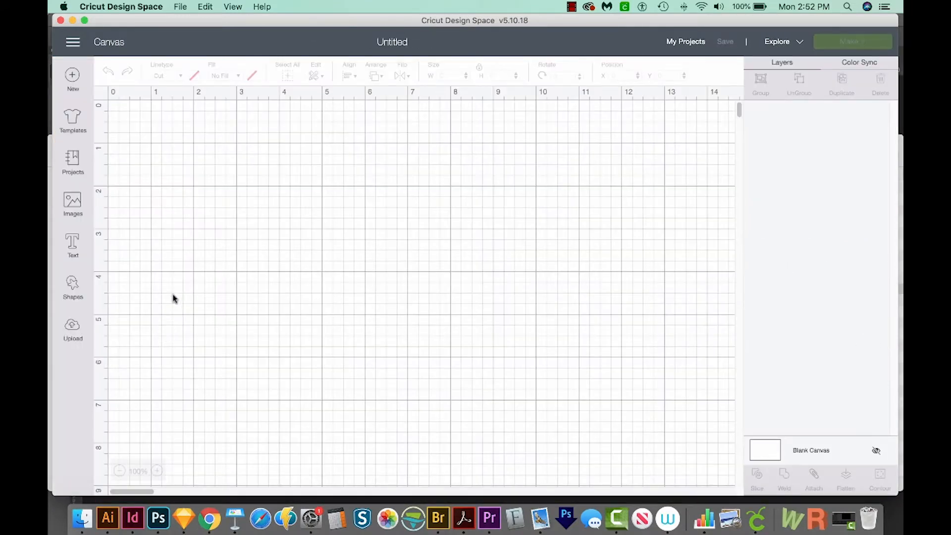
mouse_move(73, 328)
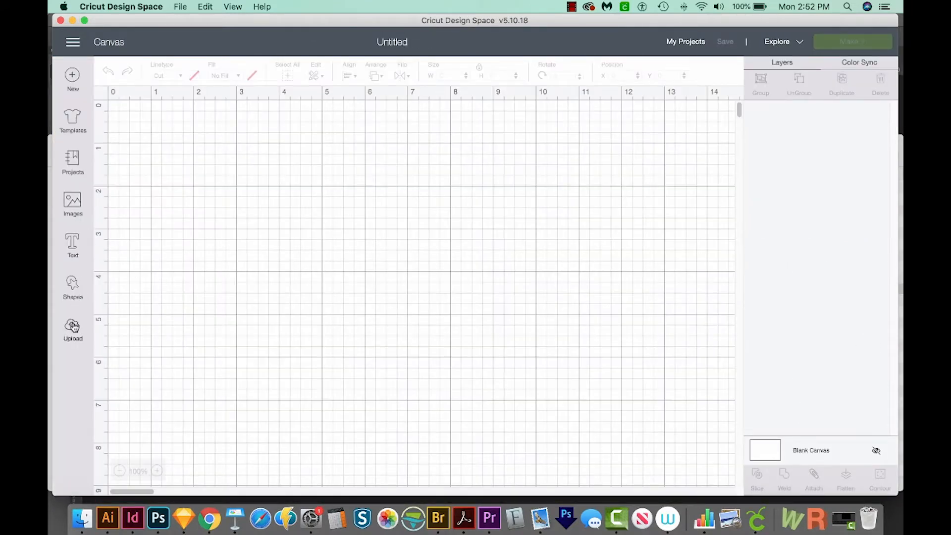
Start a new image upload and bring up the computer's file chooser for the lettering photo.
click(73, 331)
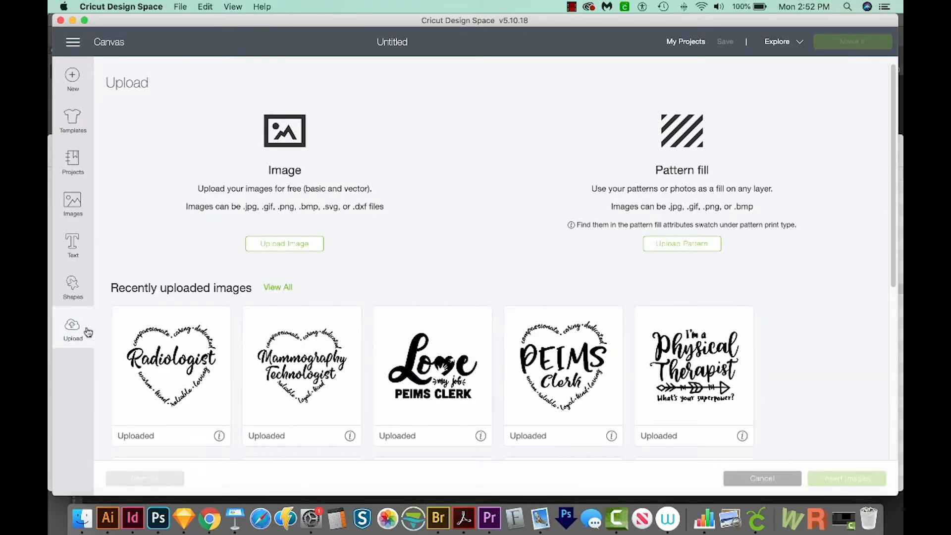
click(284, 244)
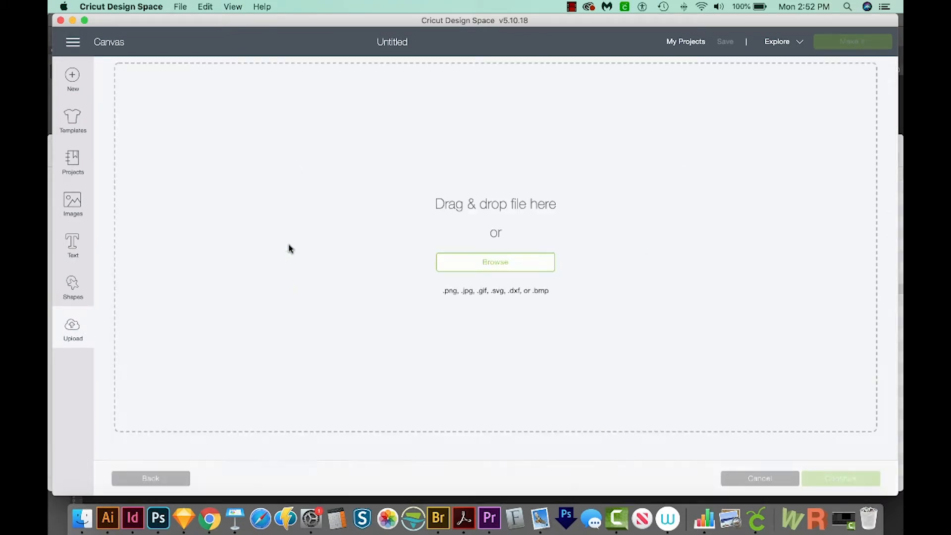
mouse_move(496, 262)
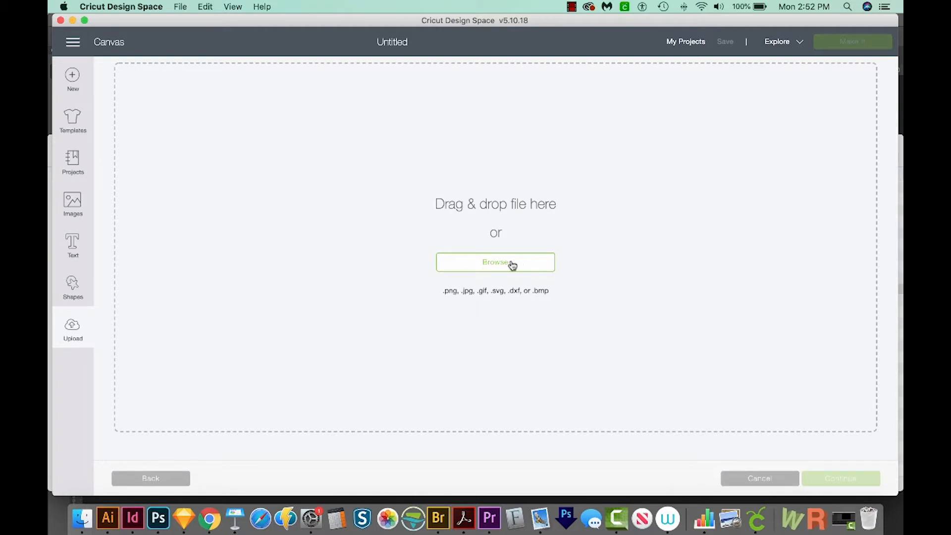
click(496, 262)
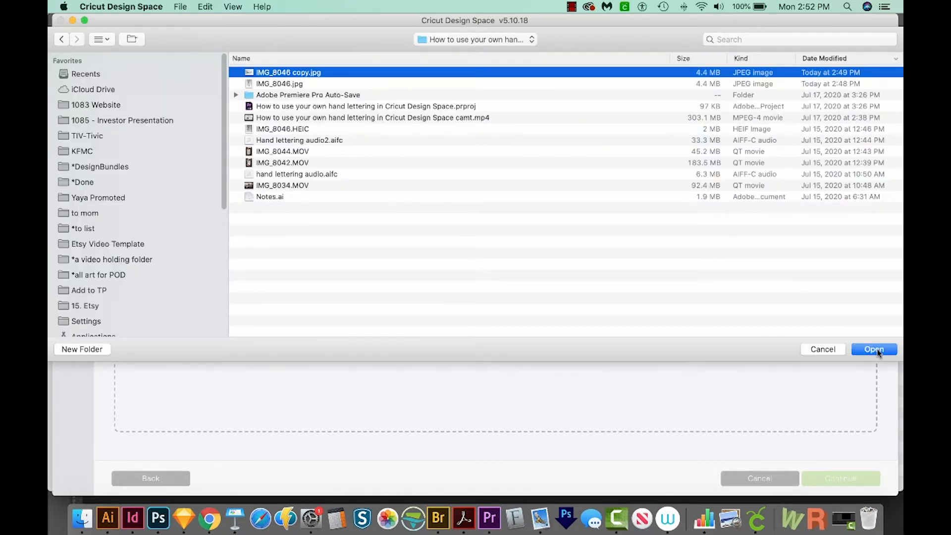
Load the 'Thank you!' lettering JPG and mark it as a Simple image type.
click(874, 349)
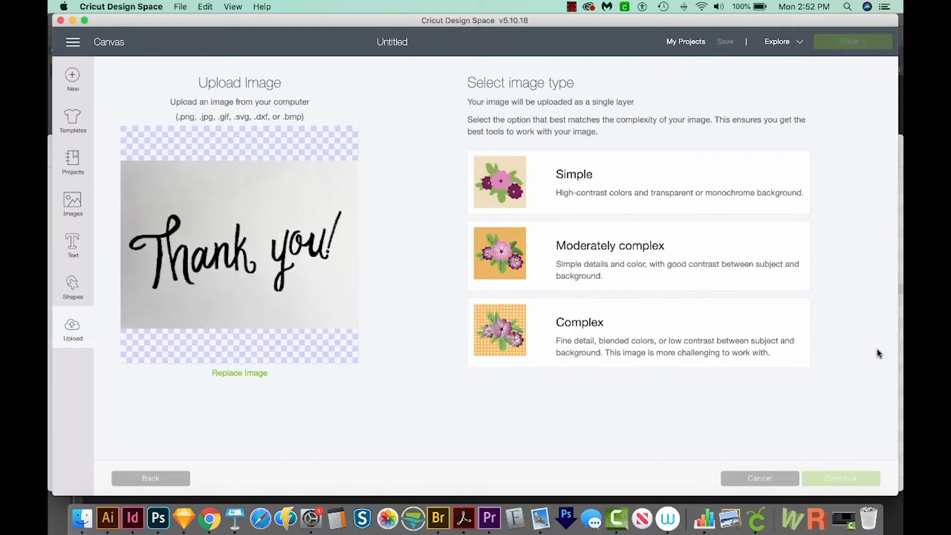
mouse_move(198, 140)
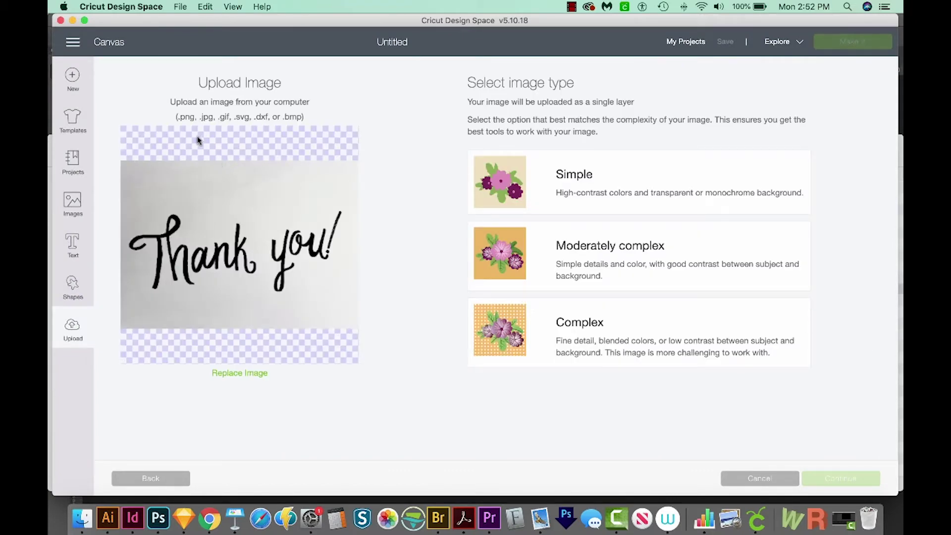
mouse_move(303, 124)
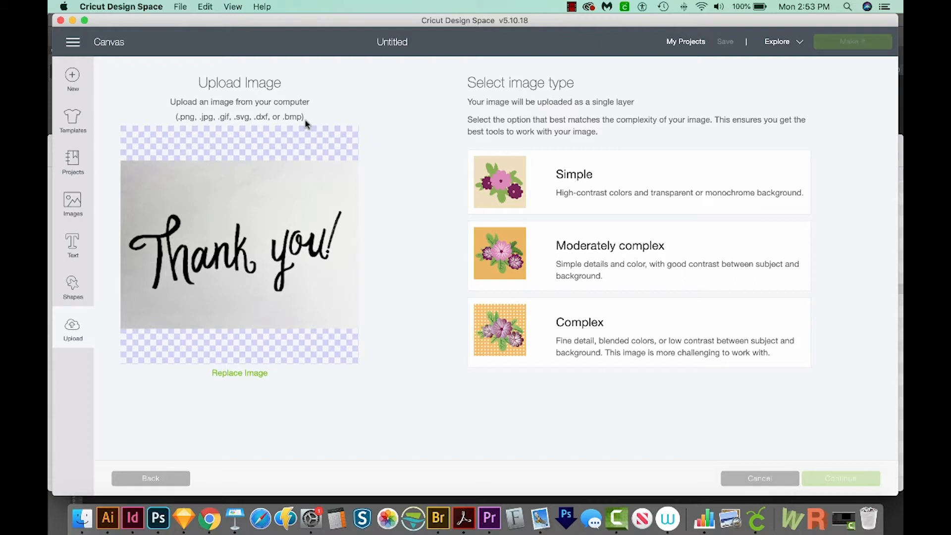
click(637, 183)
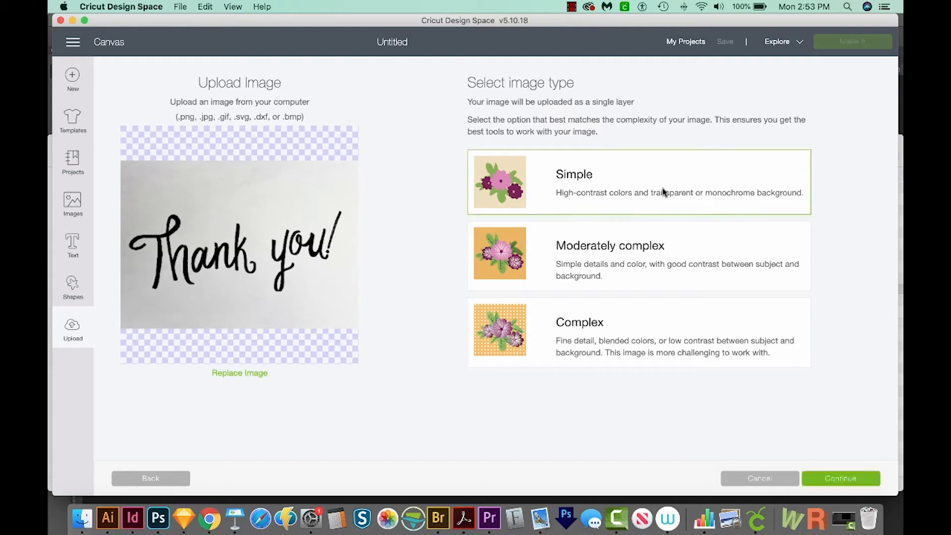
mouse_move(168, 297)
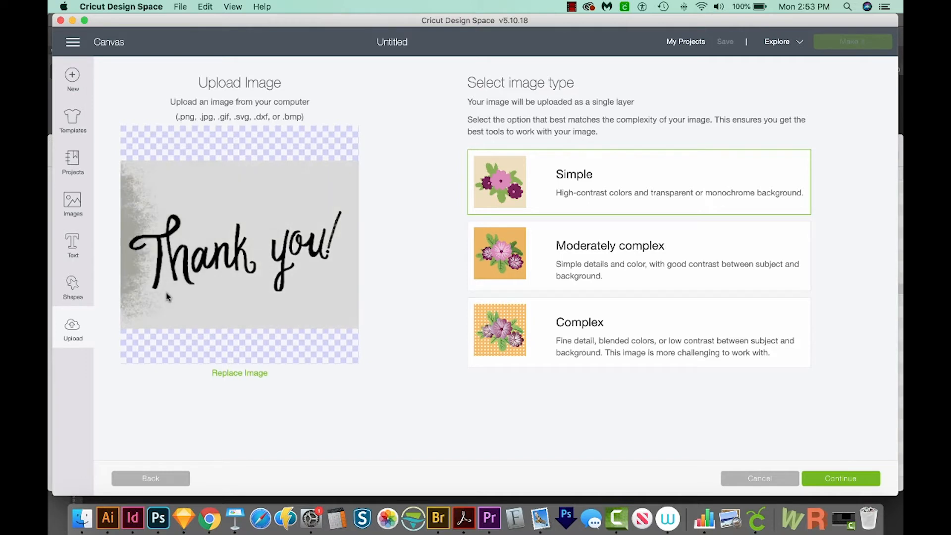
mouse_move(176, 296)
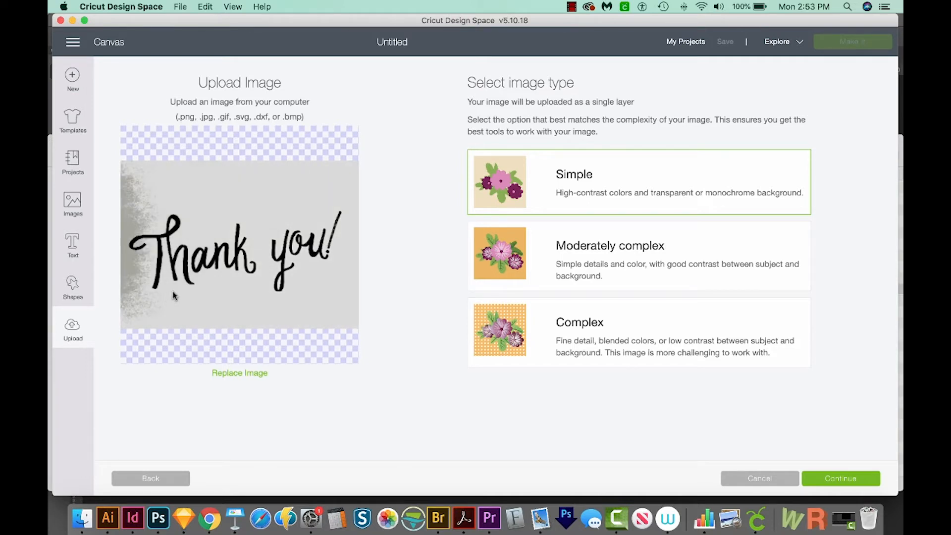
mouse_move(286, 260)
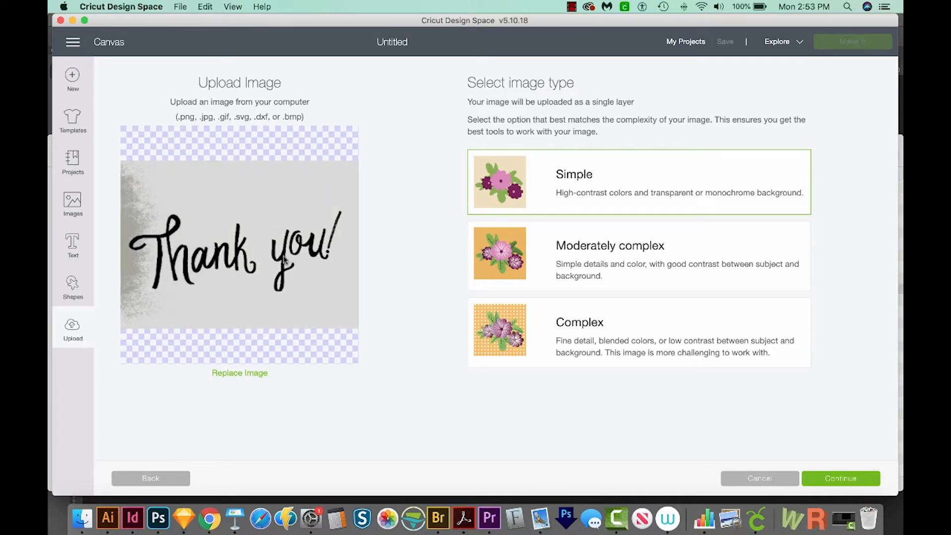
mouse_move(541, 355)
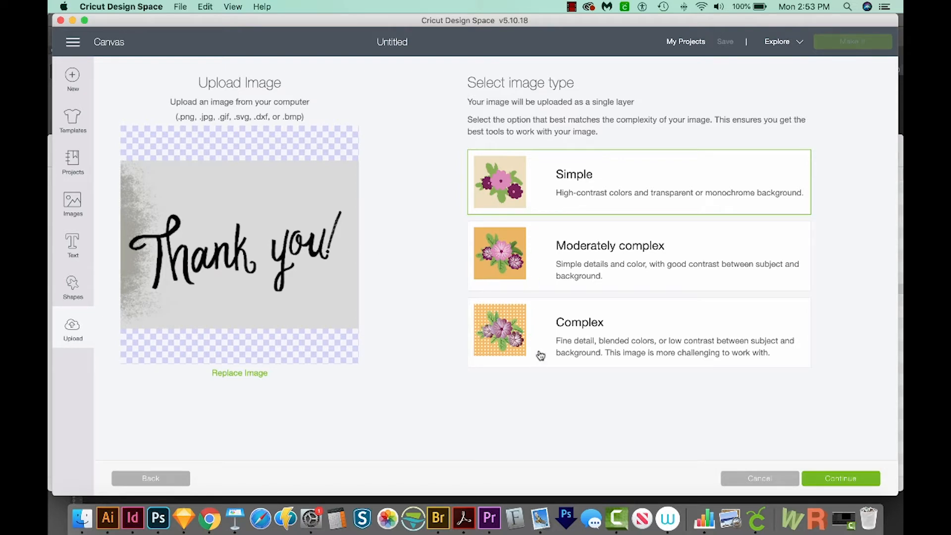
mouse_move(553, 281)
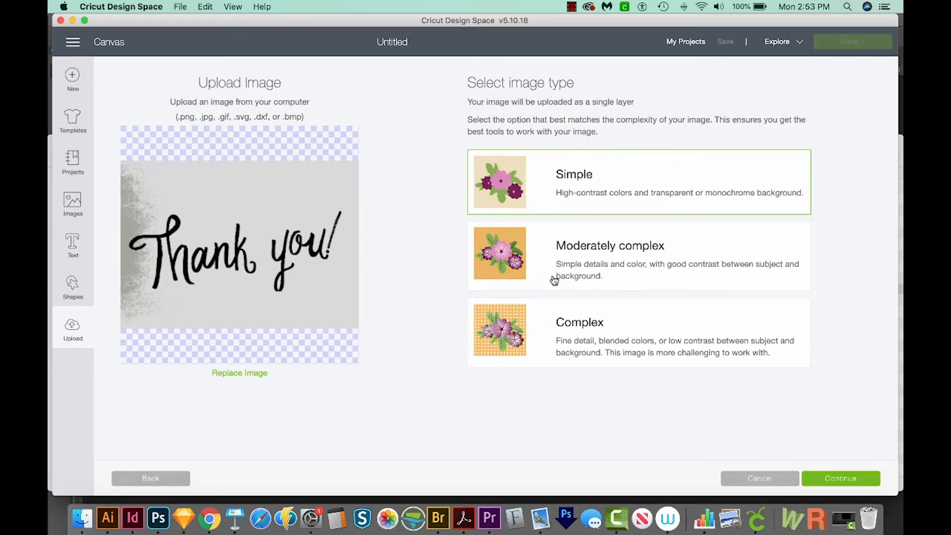
Continue to cleanup, reduce the image to 2 colors in Advanced Options, and zoom out to the full lettering.
click(840, 478)
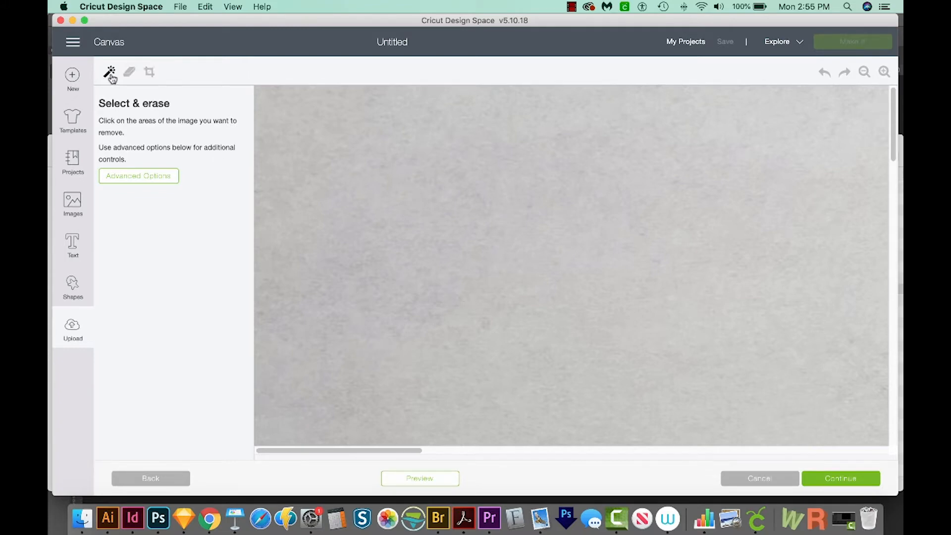
mouse_move(109, 71)
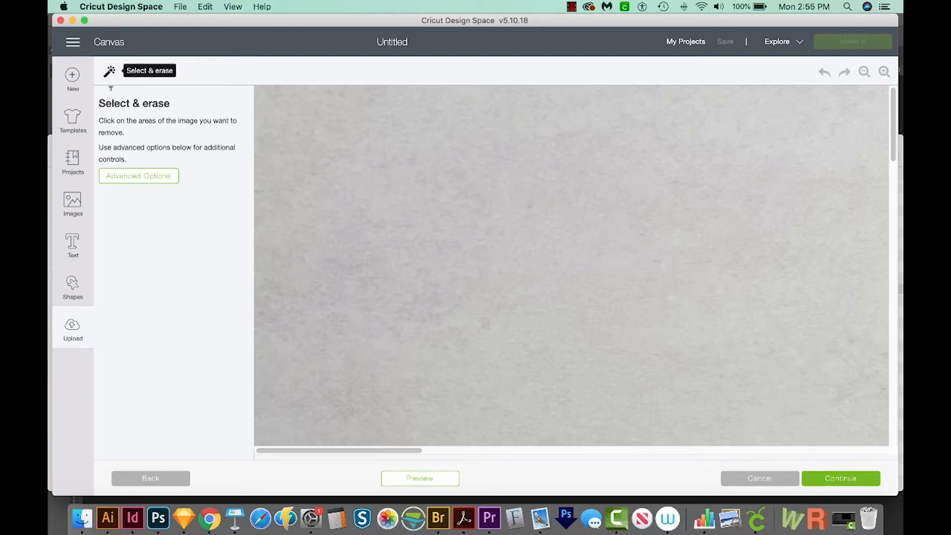
click(139, 176)
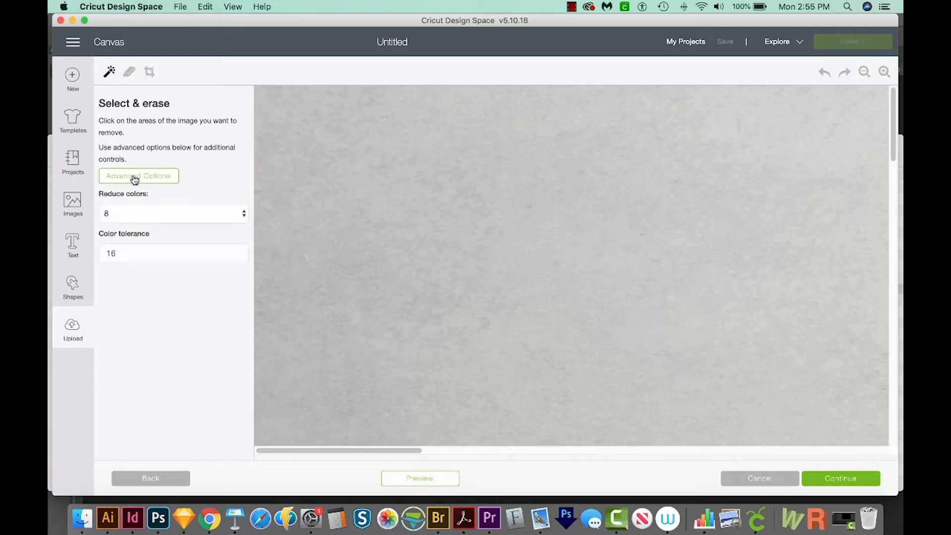
click(173, 213)
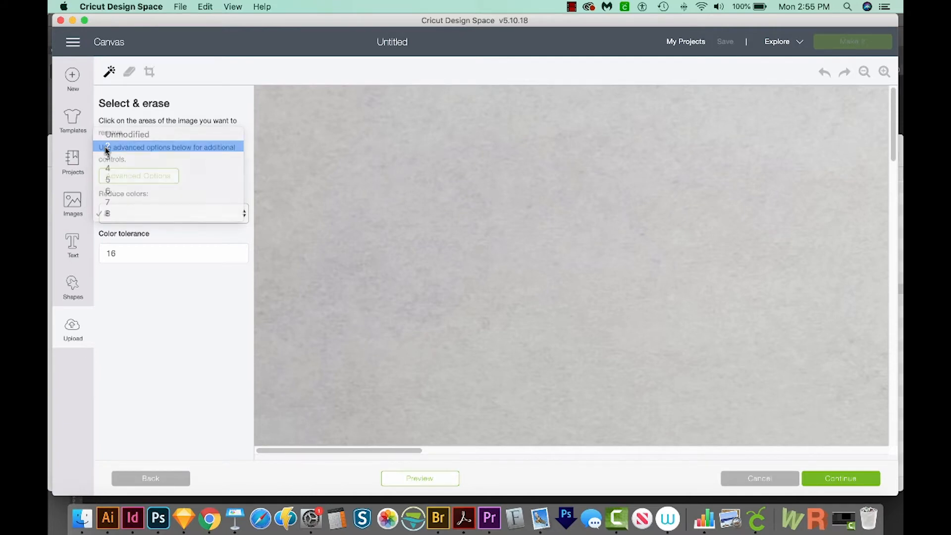
click(107, 146)
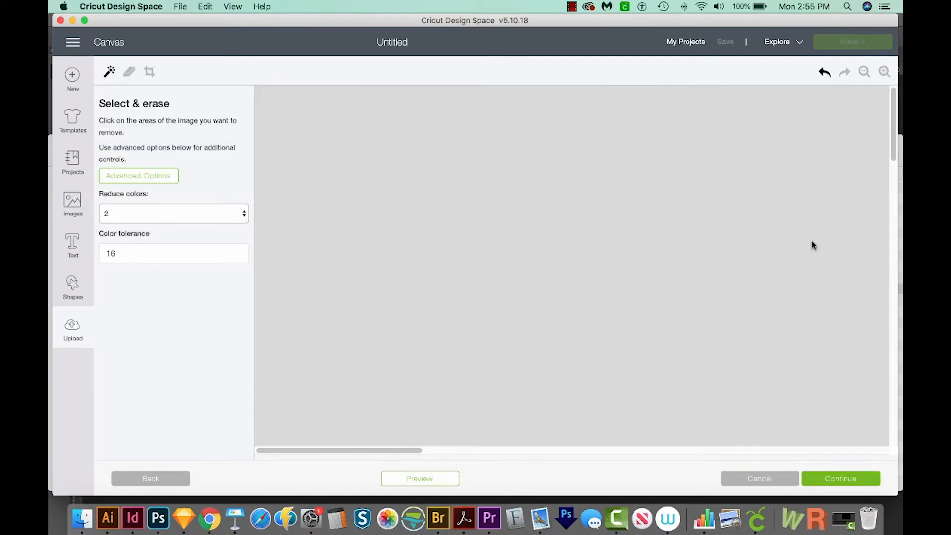
mouse_move(864, 71)
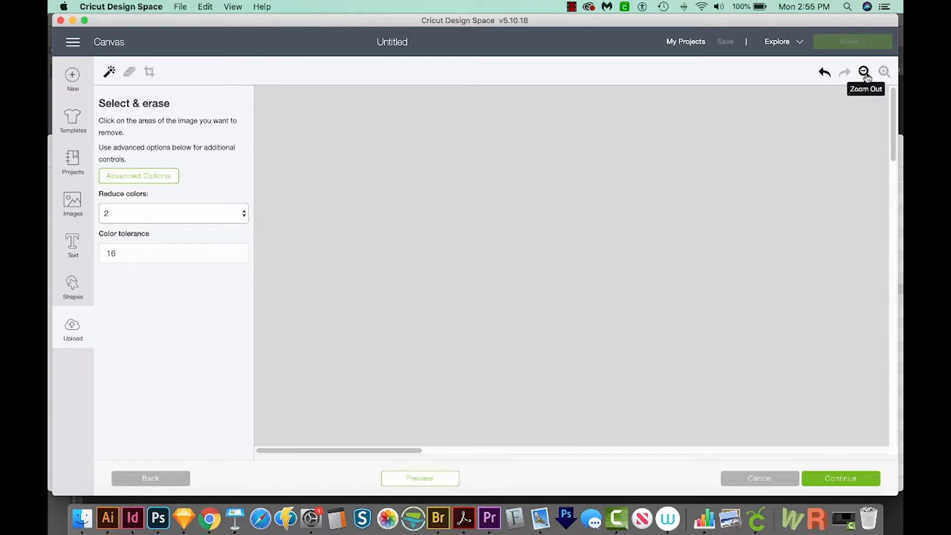
click(864, 72)
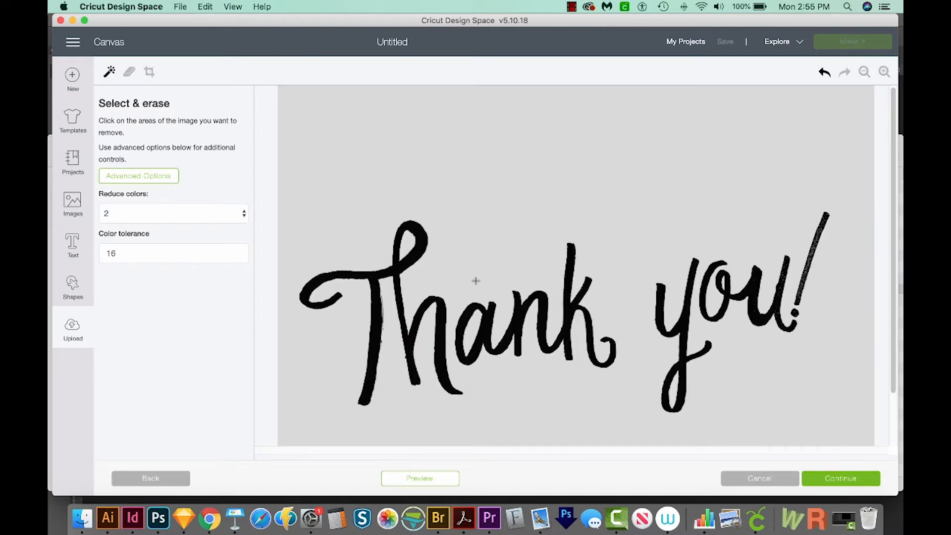
mouse_move(344, 256)
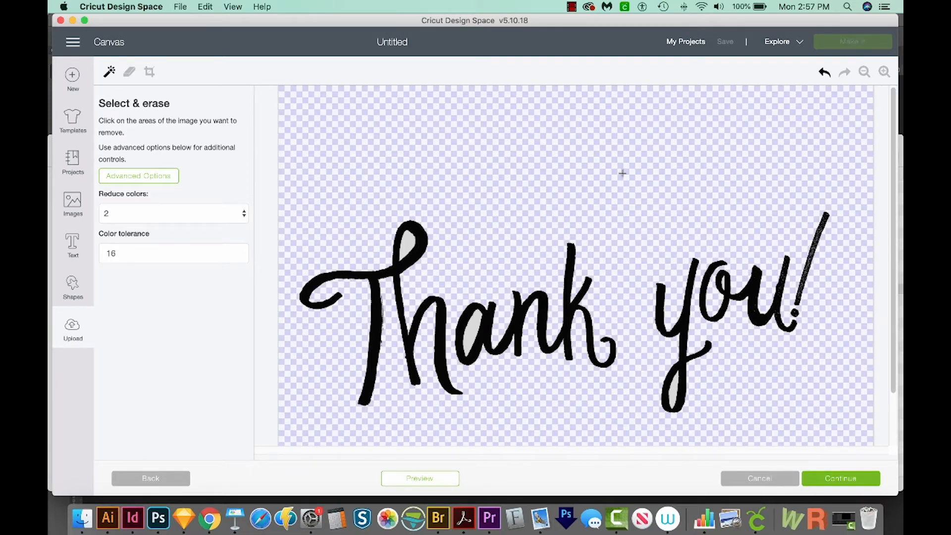
mouse_move(475, 249)
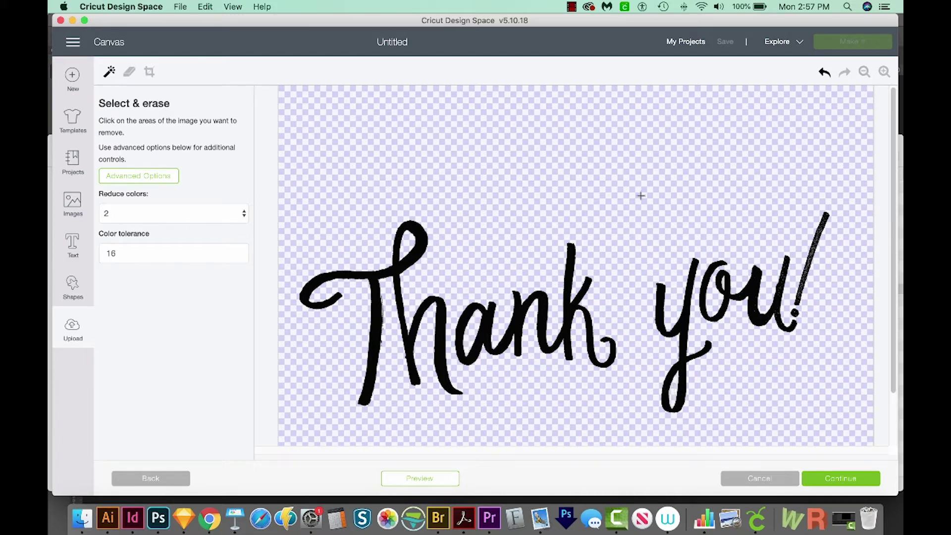
mouse_move(842, 462)
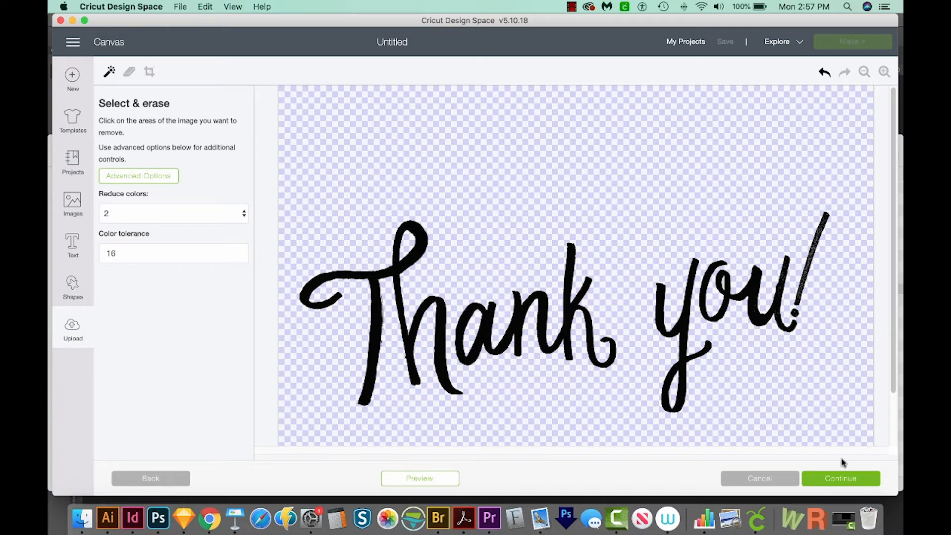
Save the cleaned lettering as a Cut image and pick its thumbnail among recently uploaded images.
click(841, 478)
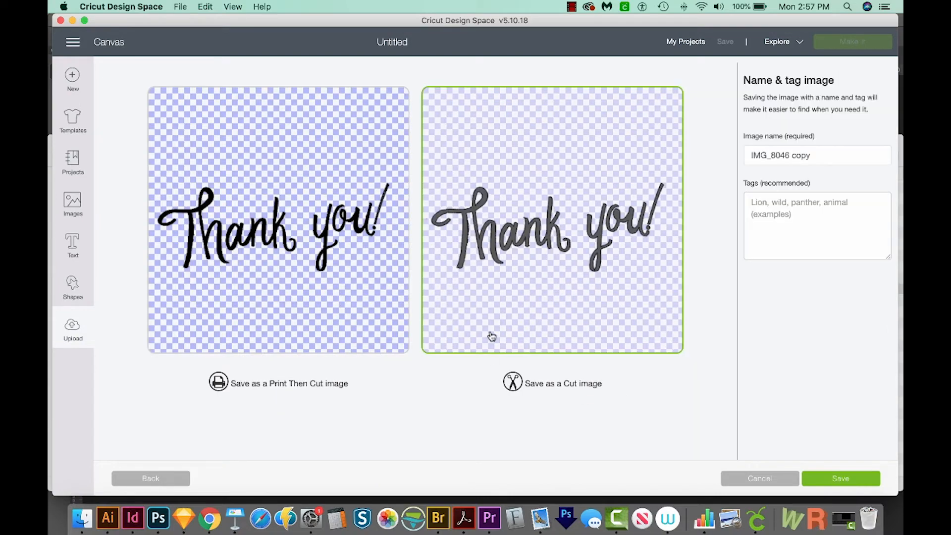
mouse_move(497, 331)
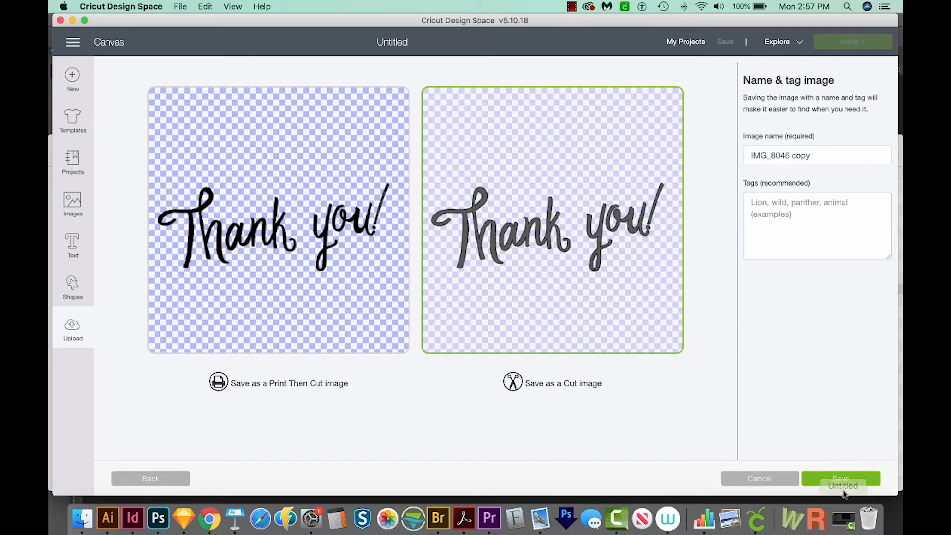
click(842, 480)
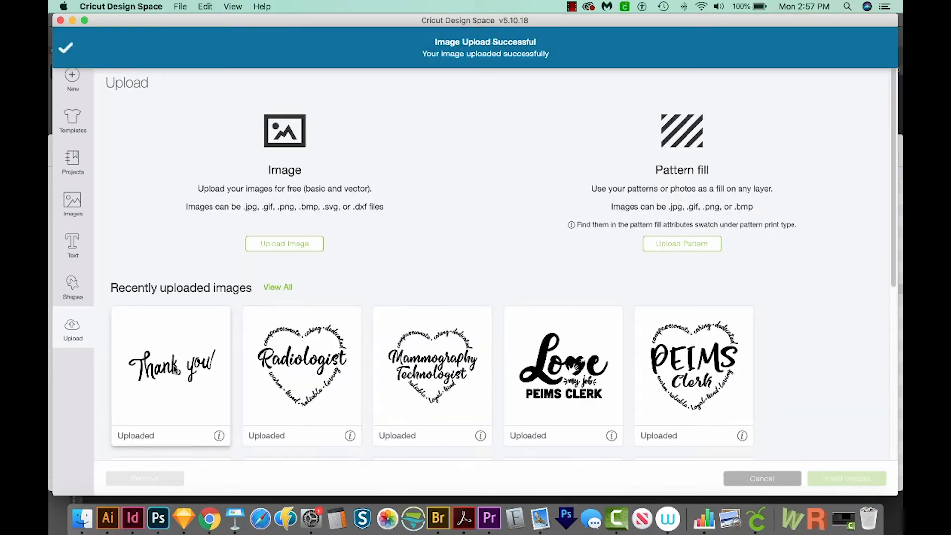
click(170, 364)
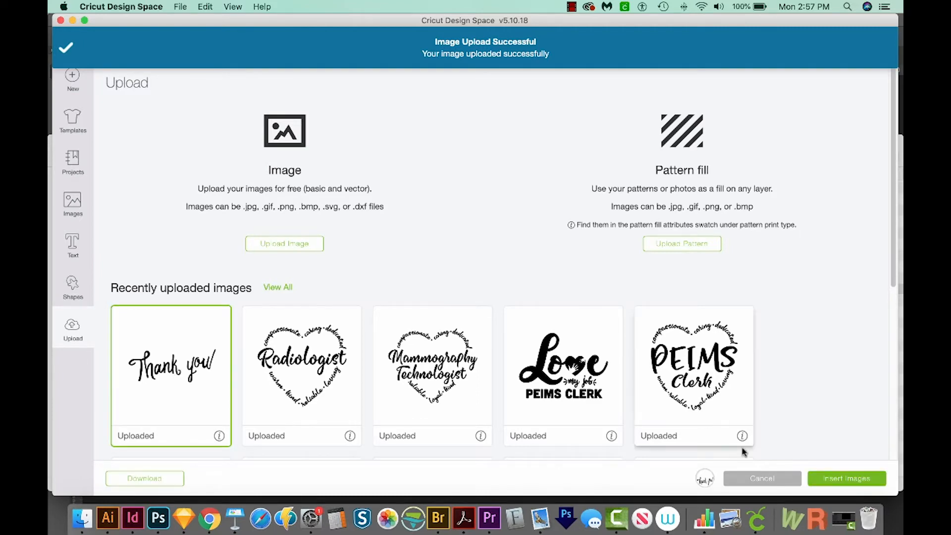
Insert the lettering onto the canvas and drag it down to about 9.8 by 3.6 inches.
click(846, 477)
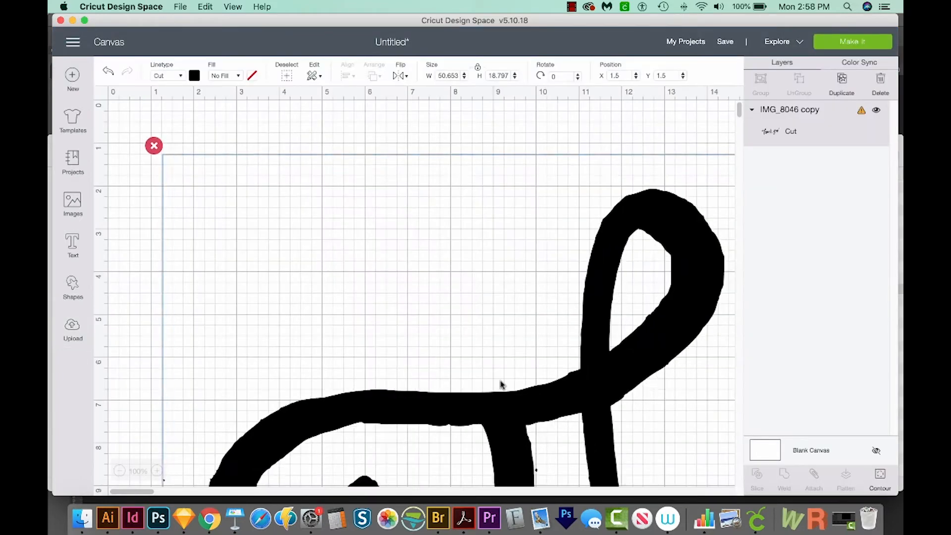
scroll(up, 3)
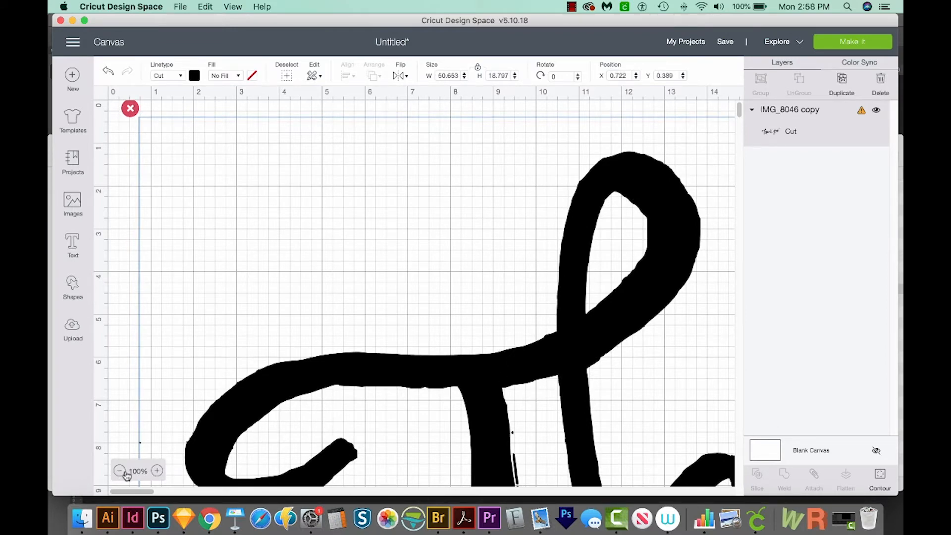
click(120, 470)
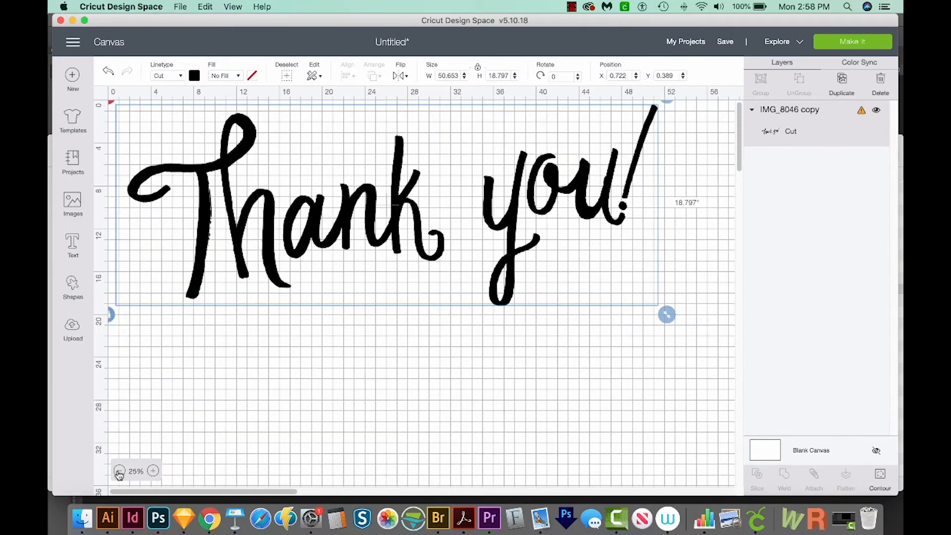
mouse_move(667, 315)
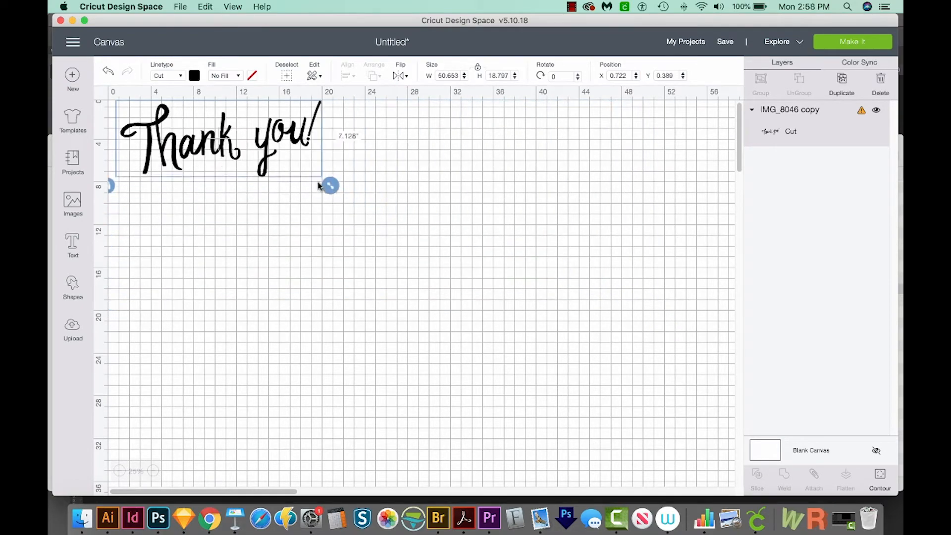
drag(329, 185, 229, 148)
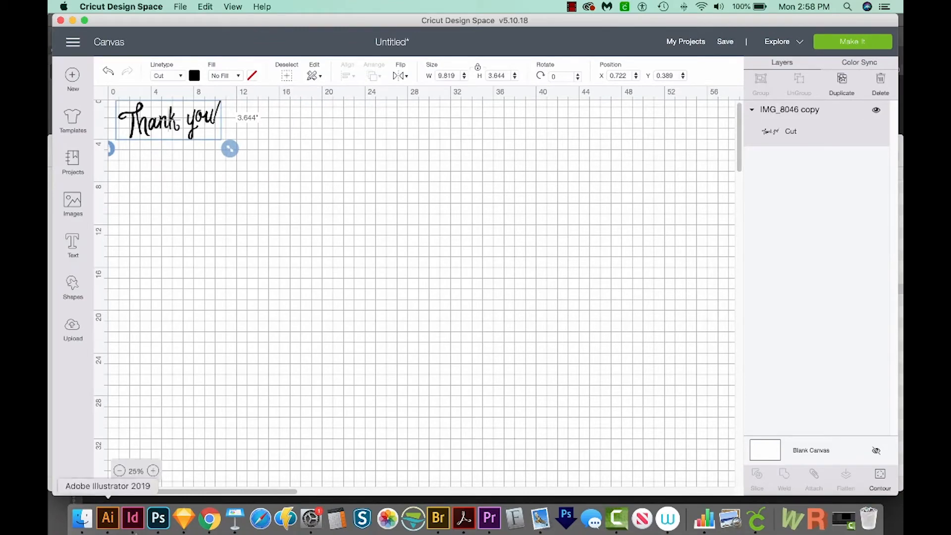
click(153, 472)
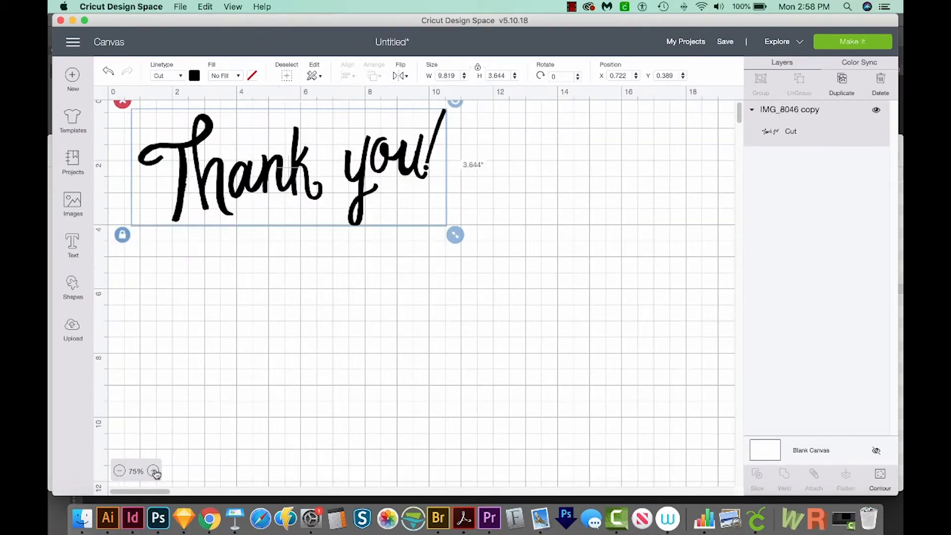
click(154, 470)
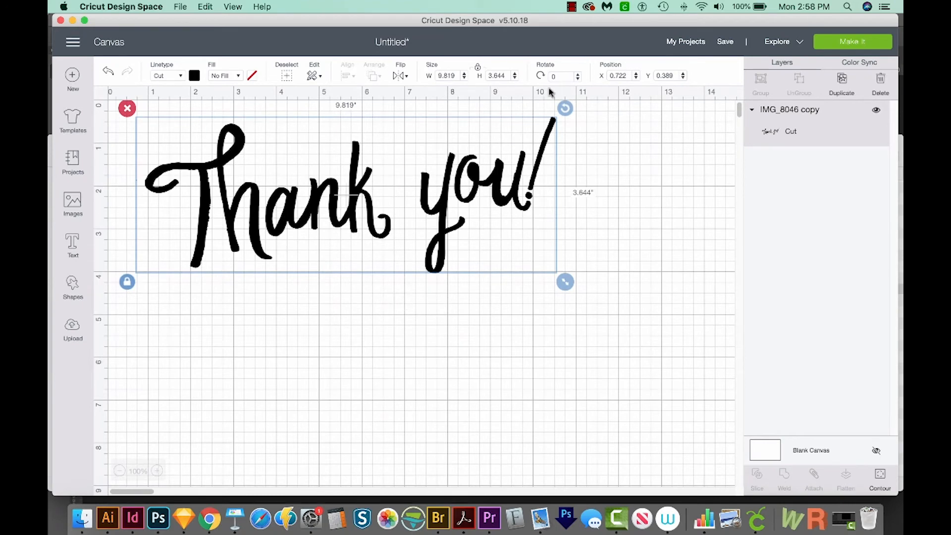
mouse_move(571, 135)
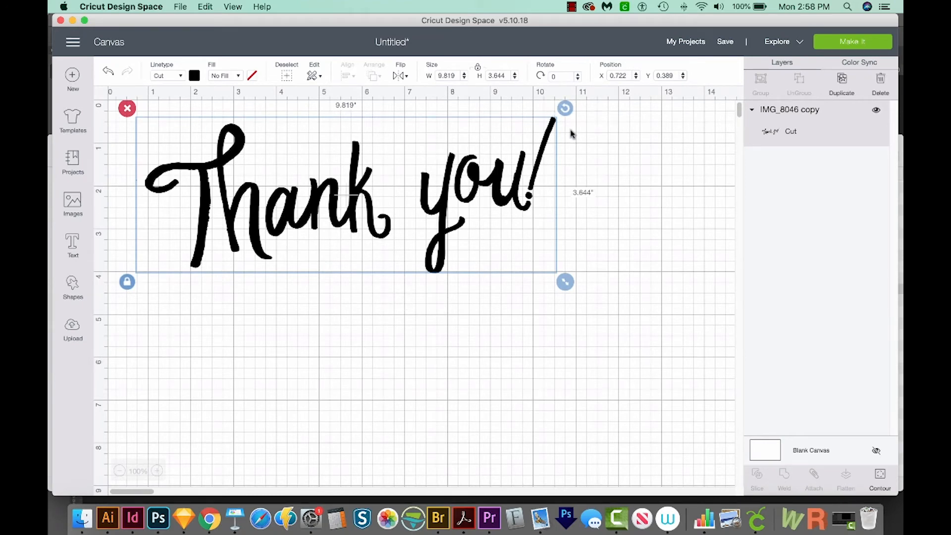
mouse_move(329, 272)
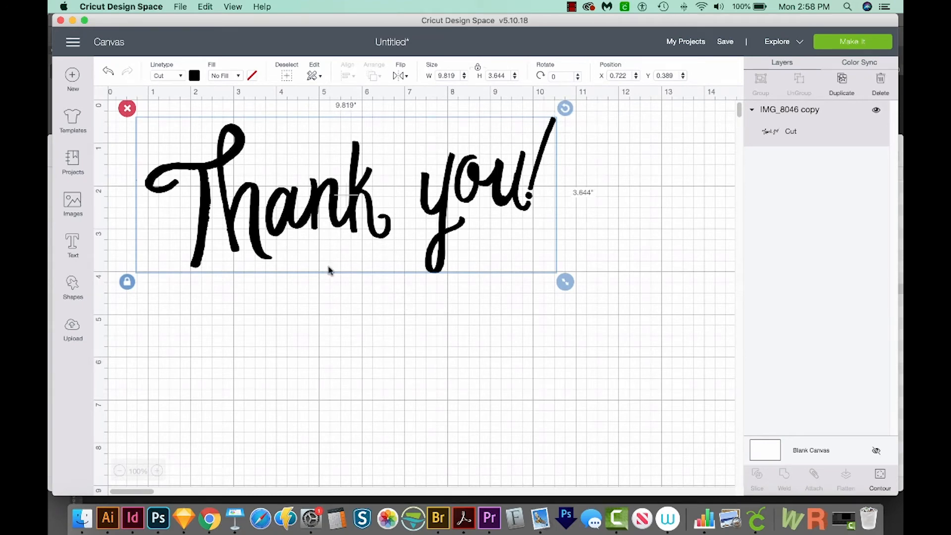
mouse_move(225, 398)
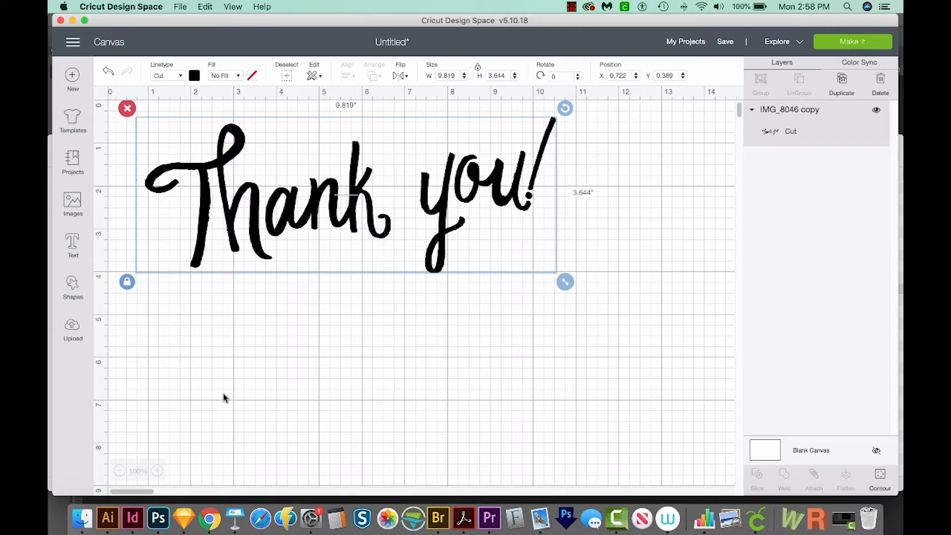
Magnify the T's rough edges and bring up the basic Shapes list.
click(158, 472)
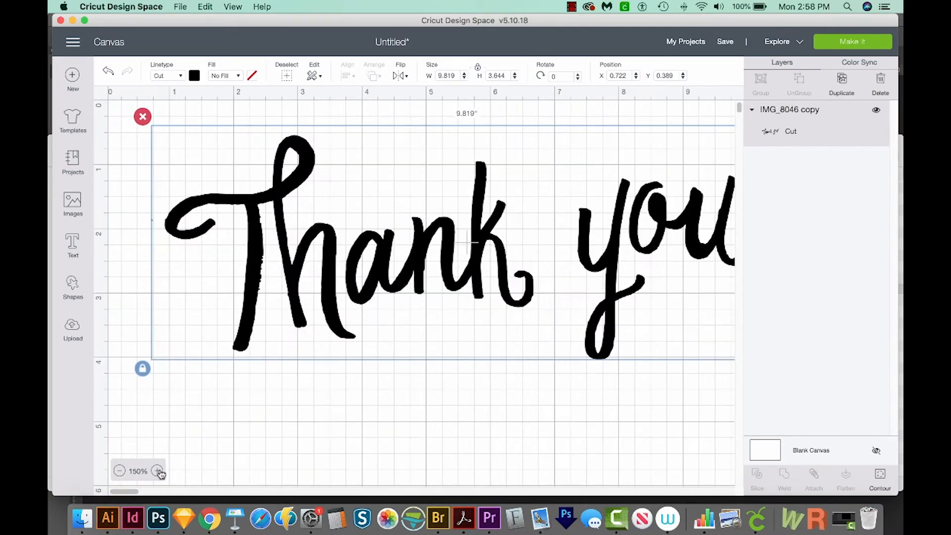
click(158, 472)
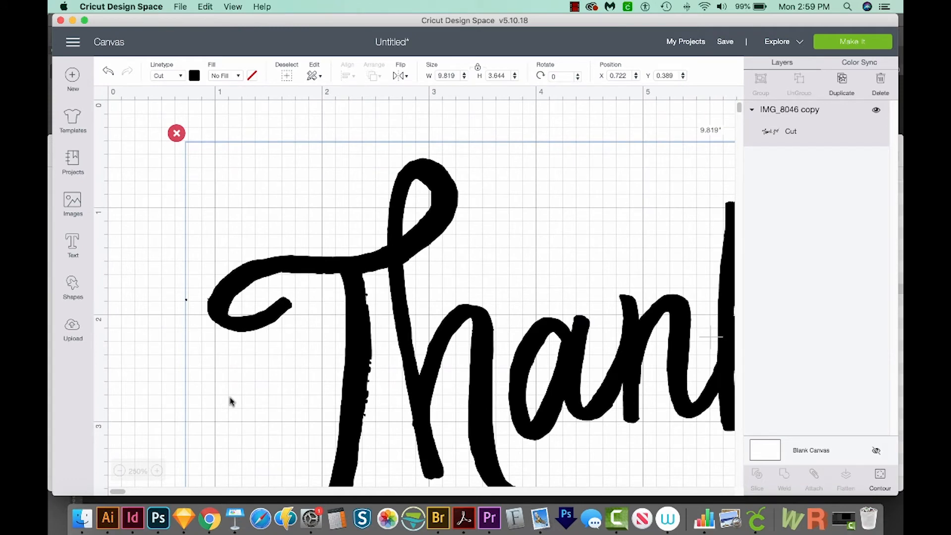
mouse_move(161, 303)
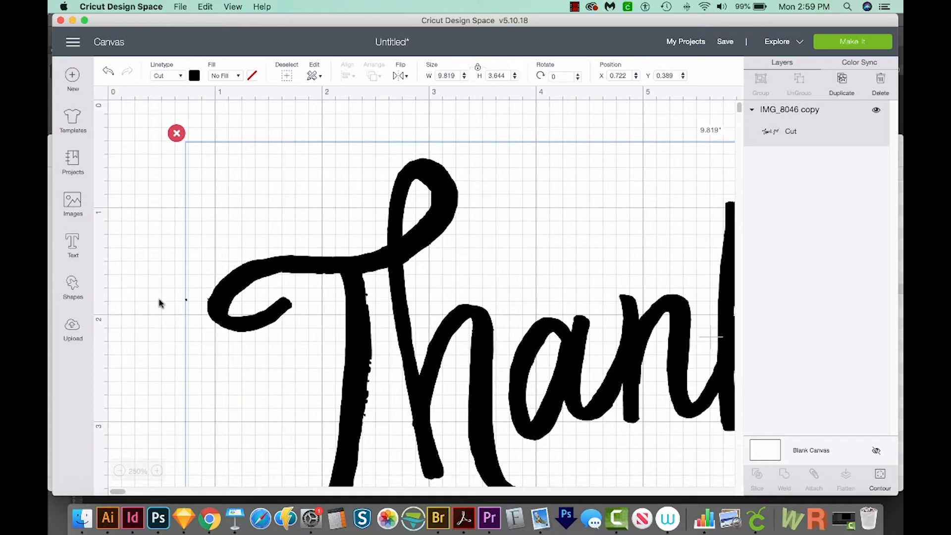
mouse_move(188, 304)
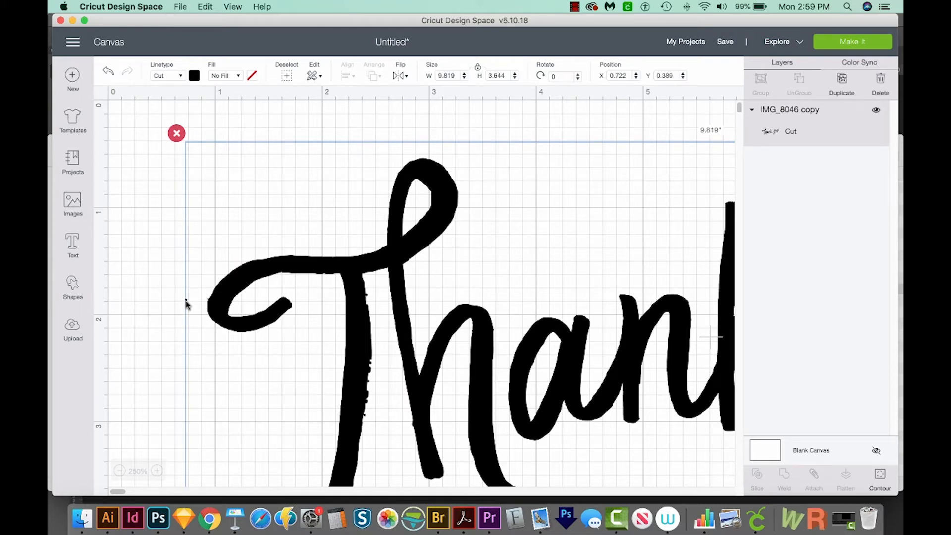
click(73, 286)
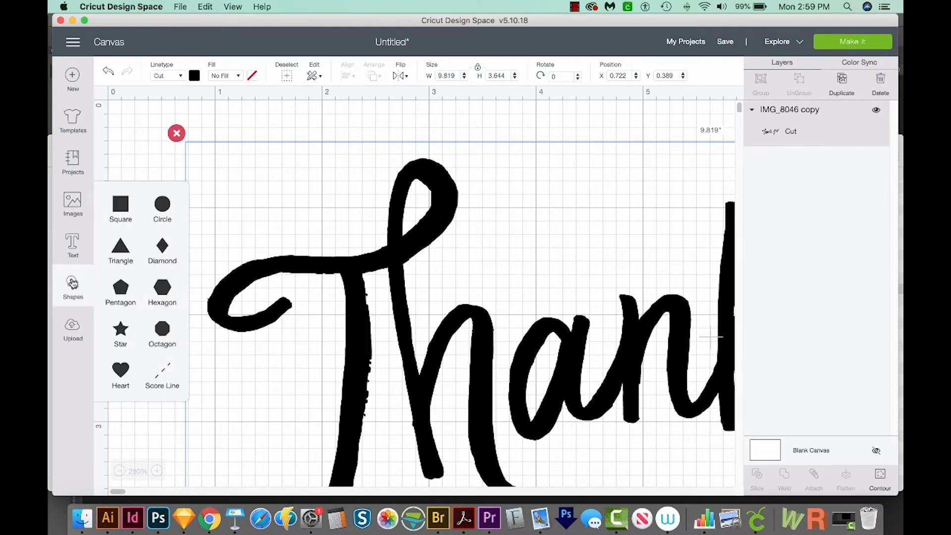
mouse_move(162, 204)
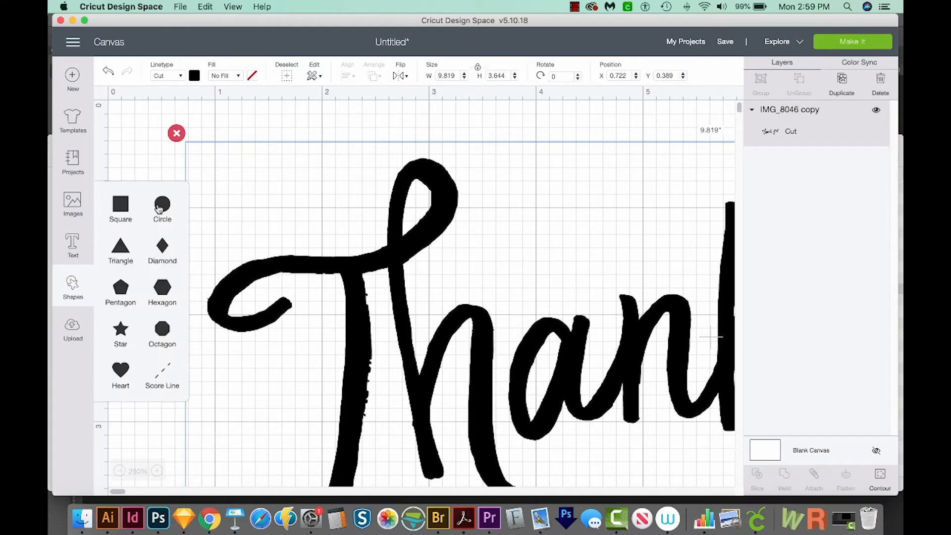
Slice a small square from the lettering's left edge and delete the leftover slice pieces.
click(120, 204)
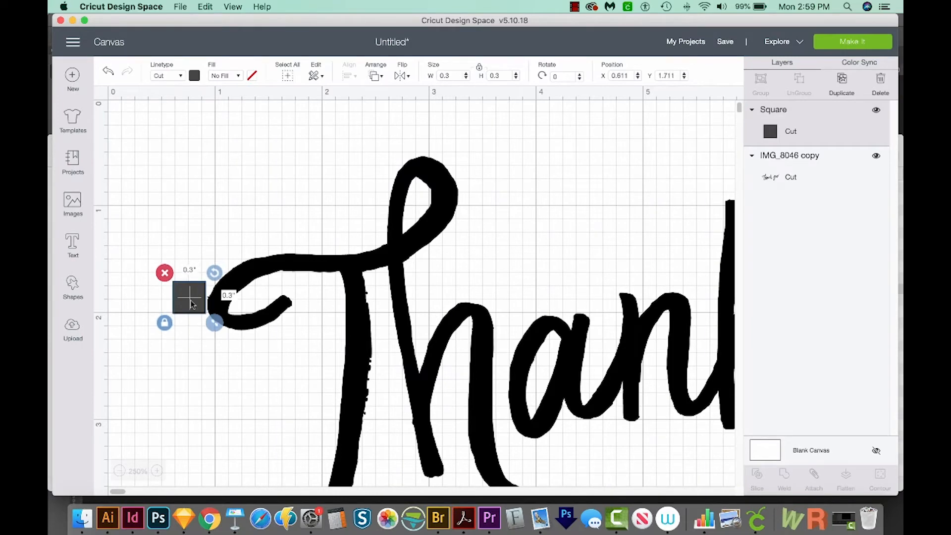
mouse_move(378, 288)
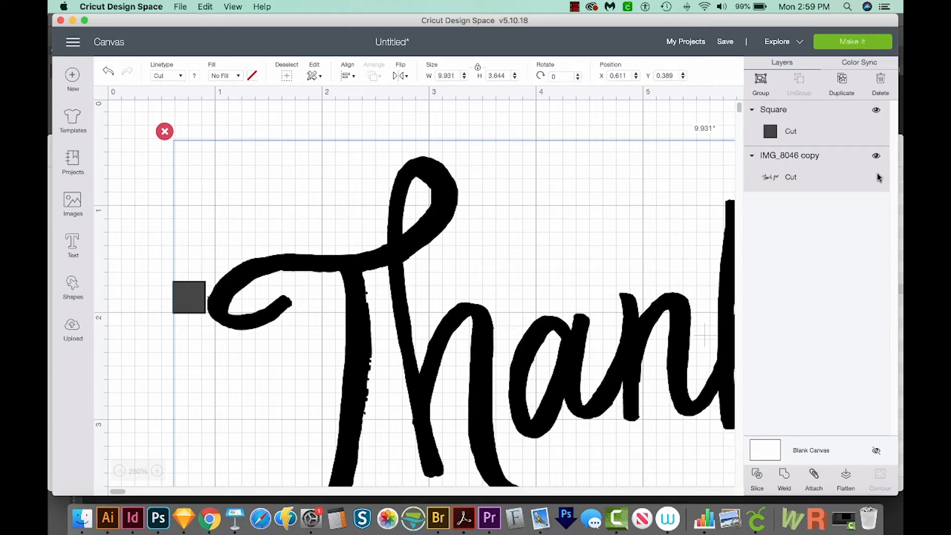
mouse_move(820, 148)
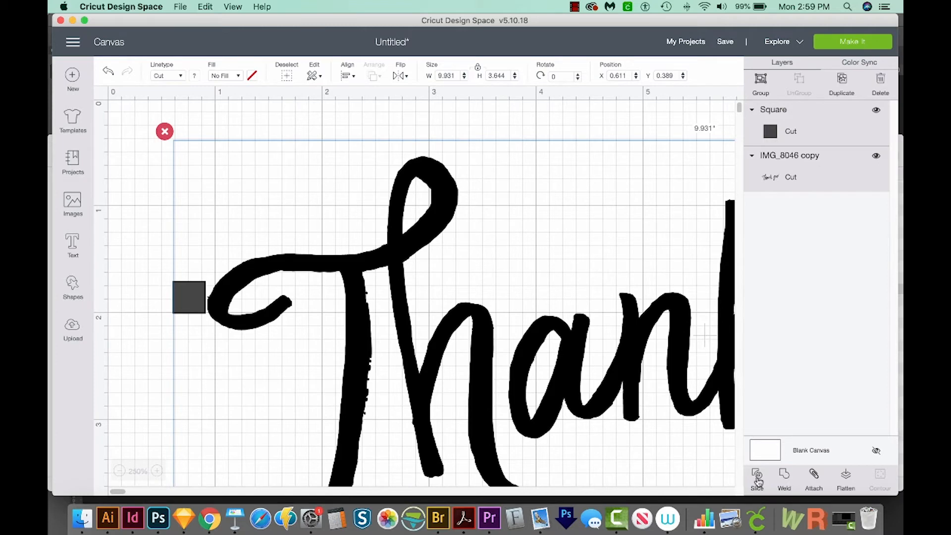
click(757, 479)
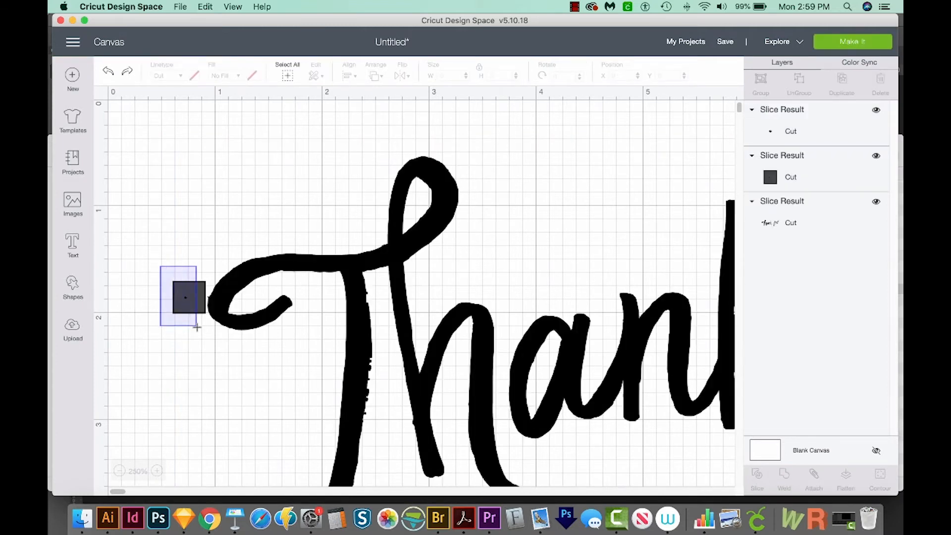
click(185, 297)
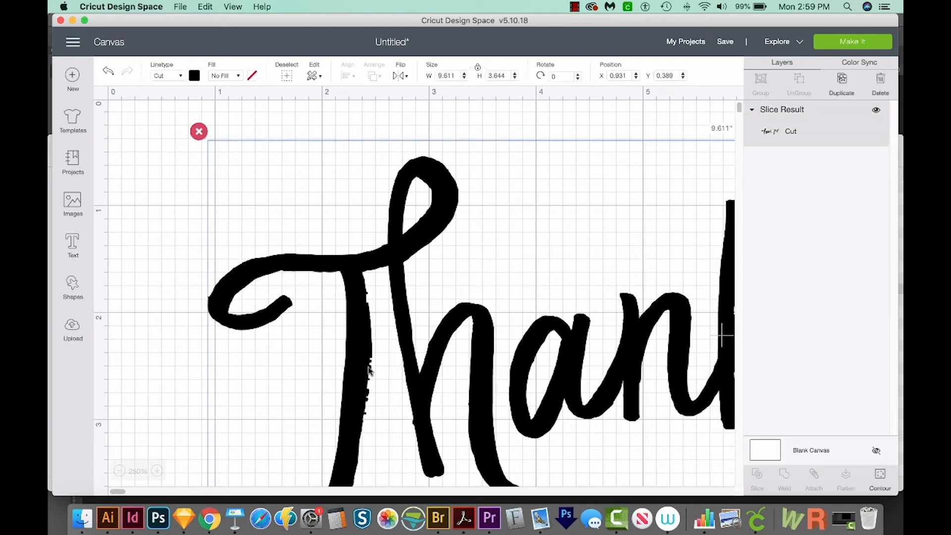
mouse_move(343, 390)
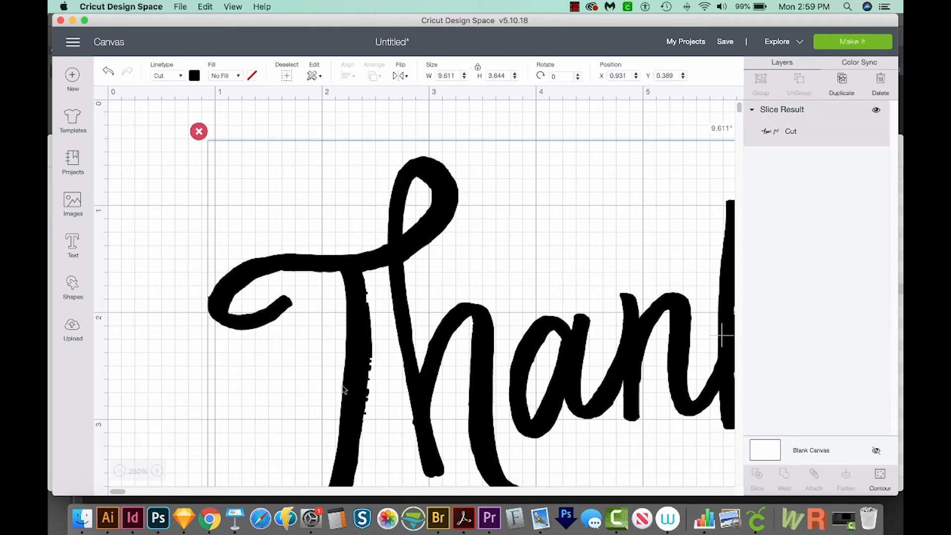
Slice a thin tilted square against the T's rough stem, selected together with the lettering.
click(73, 287)
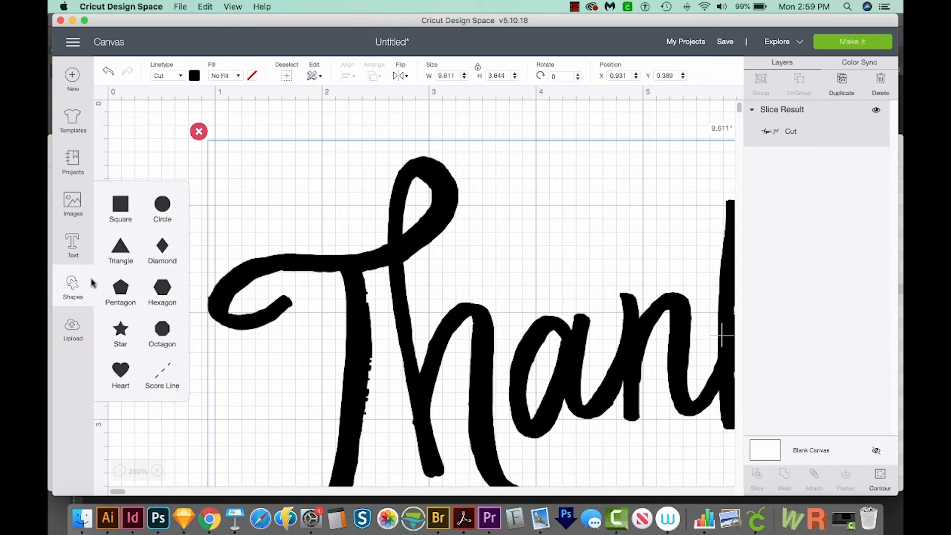
click(120, 206)
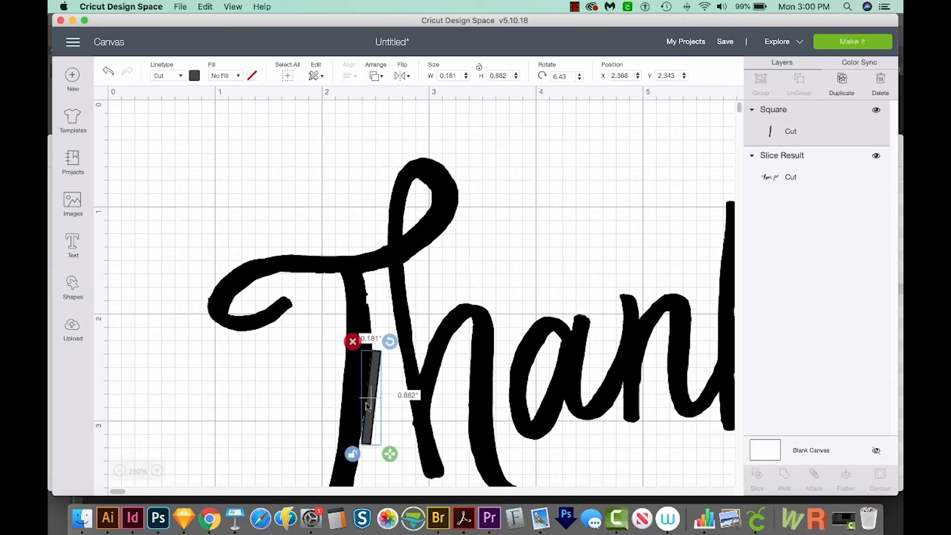
mouse_move(364, 403)
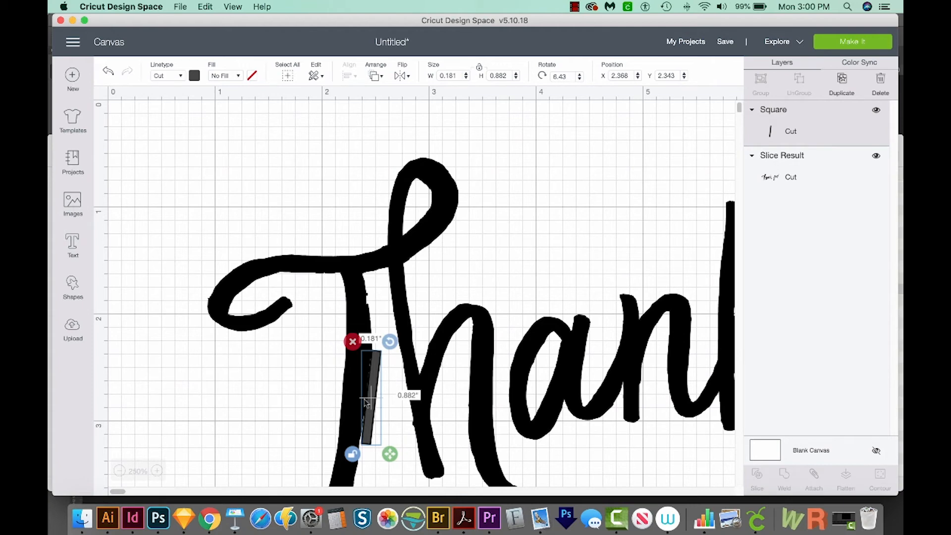
click(286, 65)
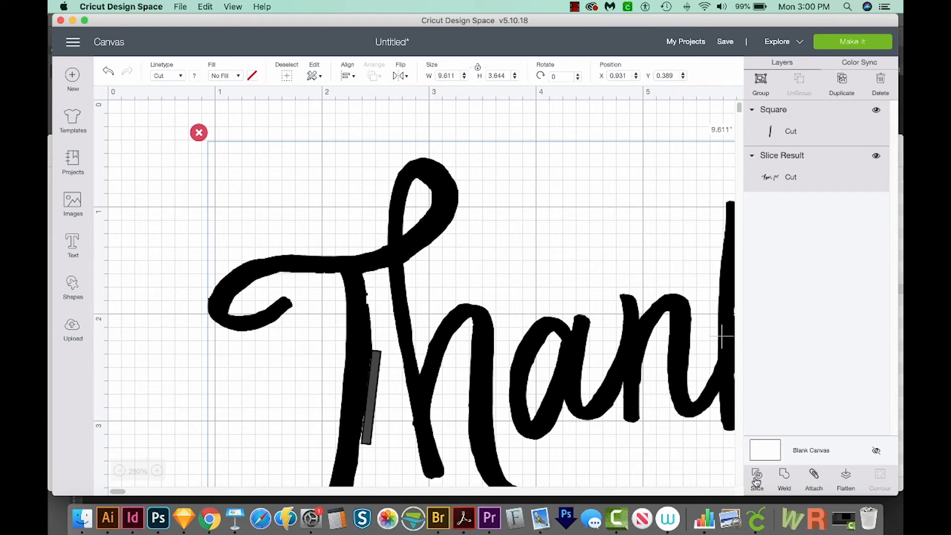
click(756, 479)
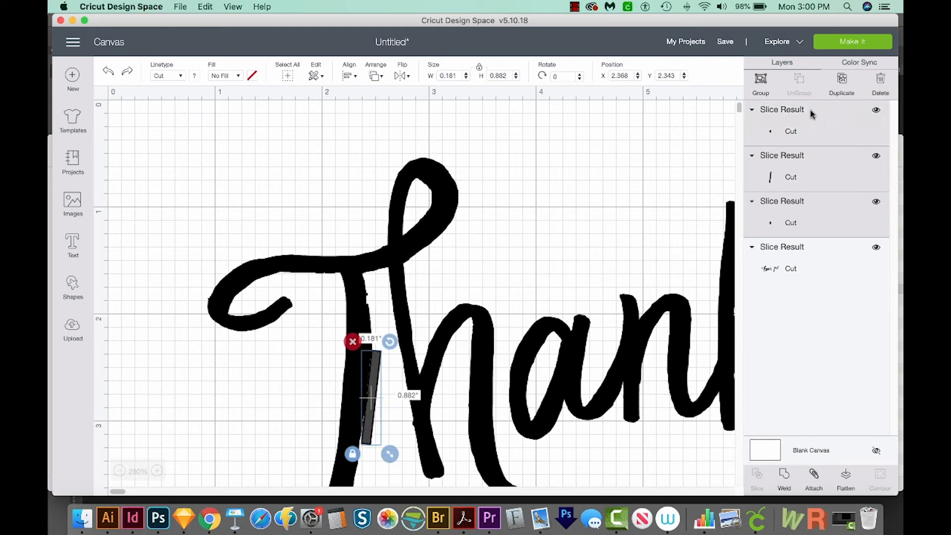
mouse_move(801, 262)
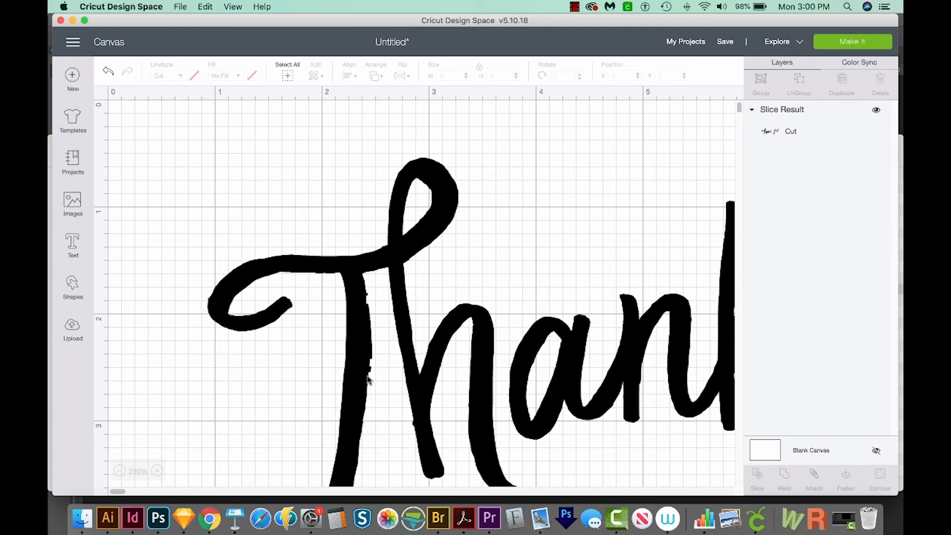
mouse_move(549, 426)
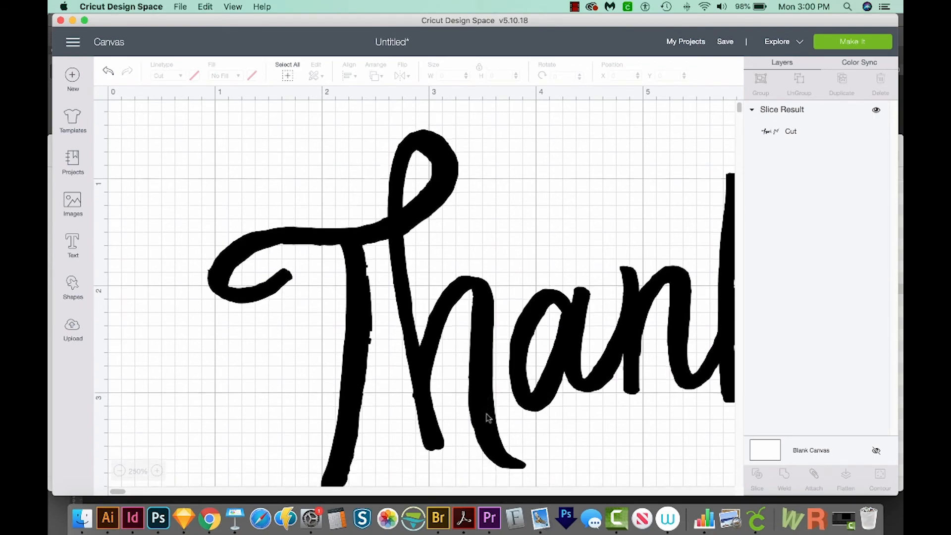
scroll(right, 3)
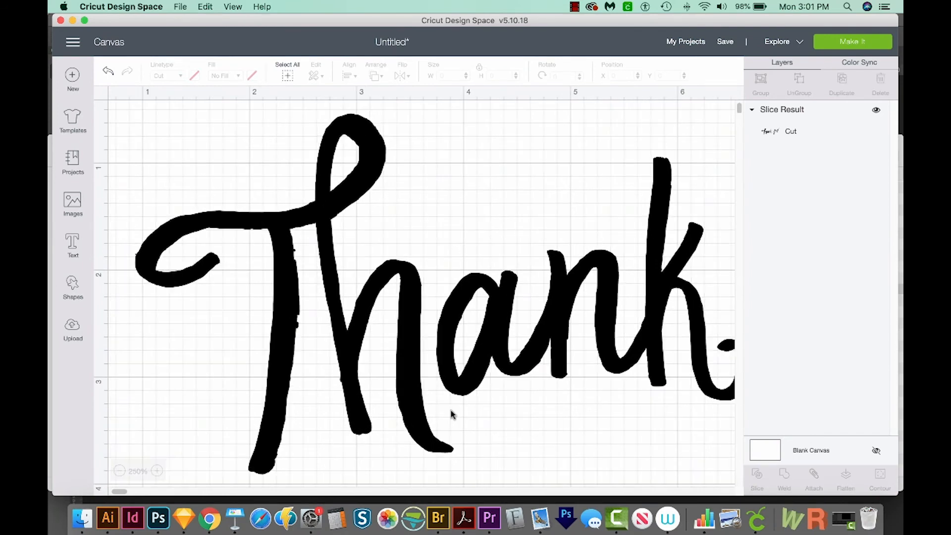
mouse_move(428, 395)
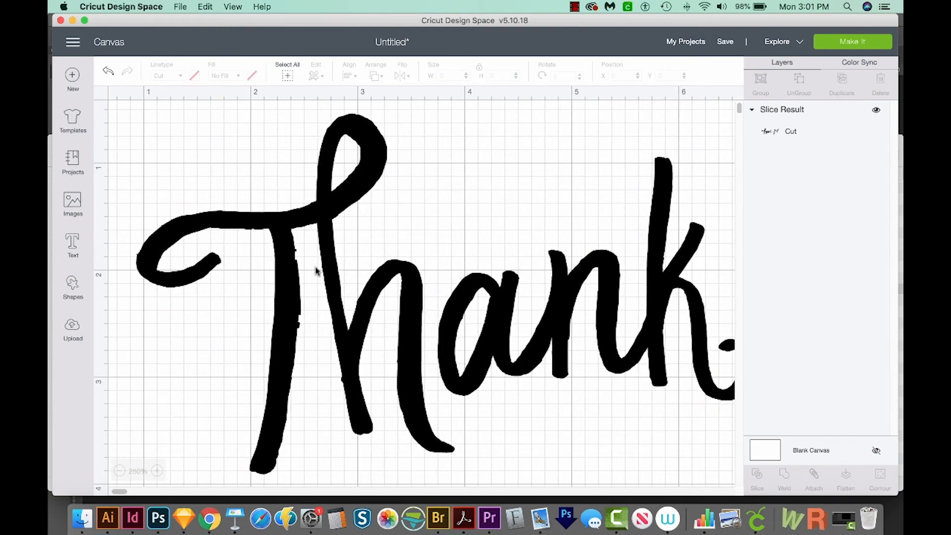
mouse_move(191, 521)
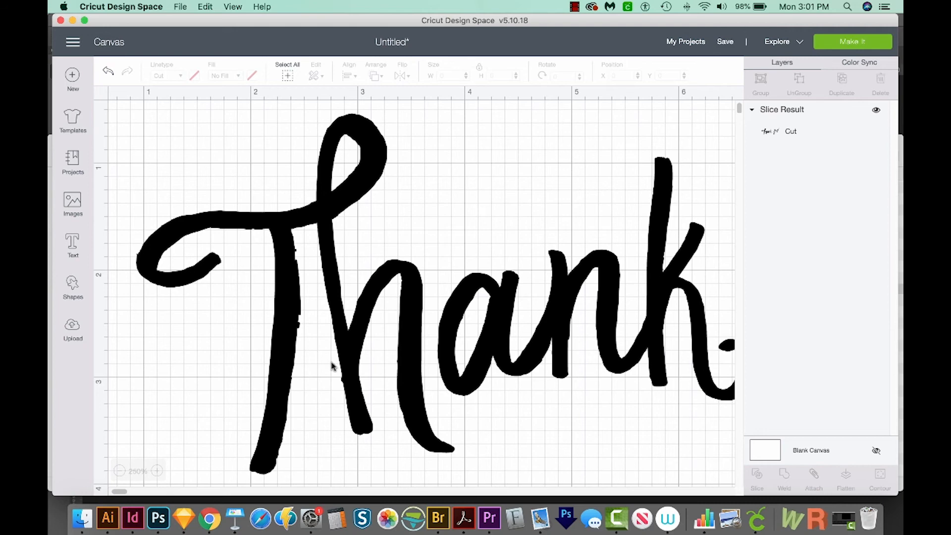
mouse_move(381, 200)
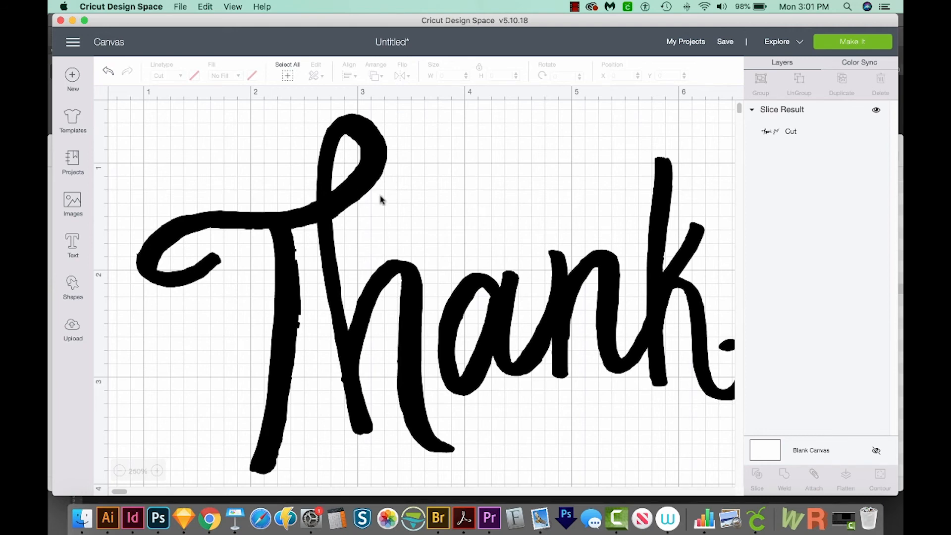
mouse_move(374, 236)
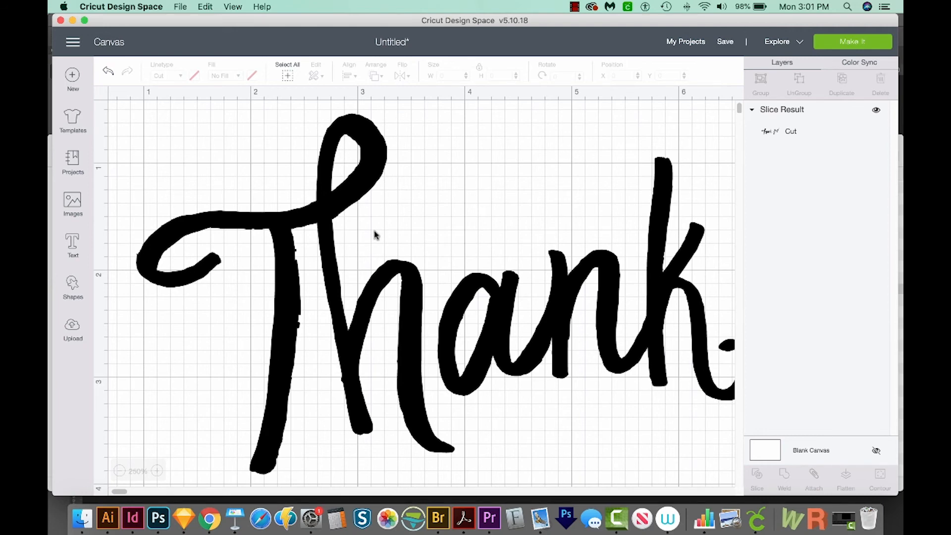
mouse_move(352, 312)
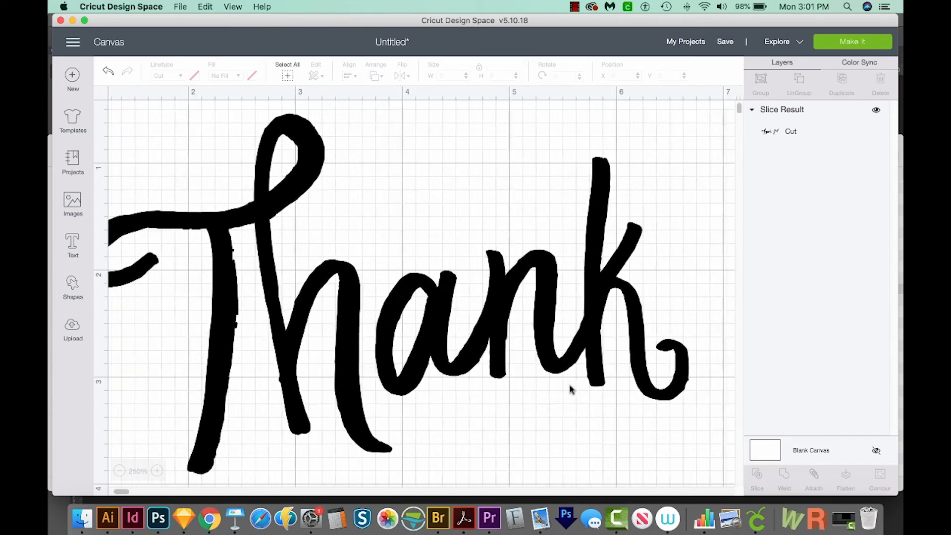
scroll(right, 3)
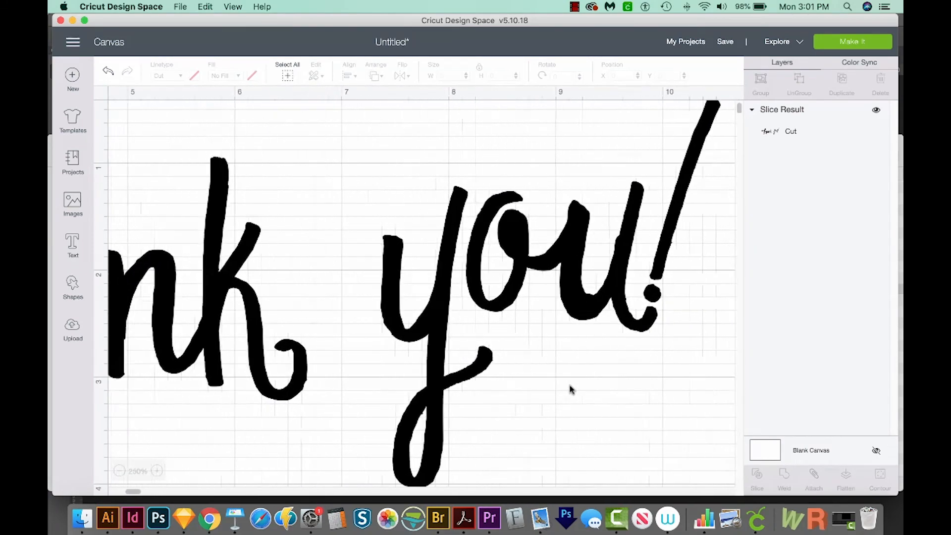
scroll(right, 3)
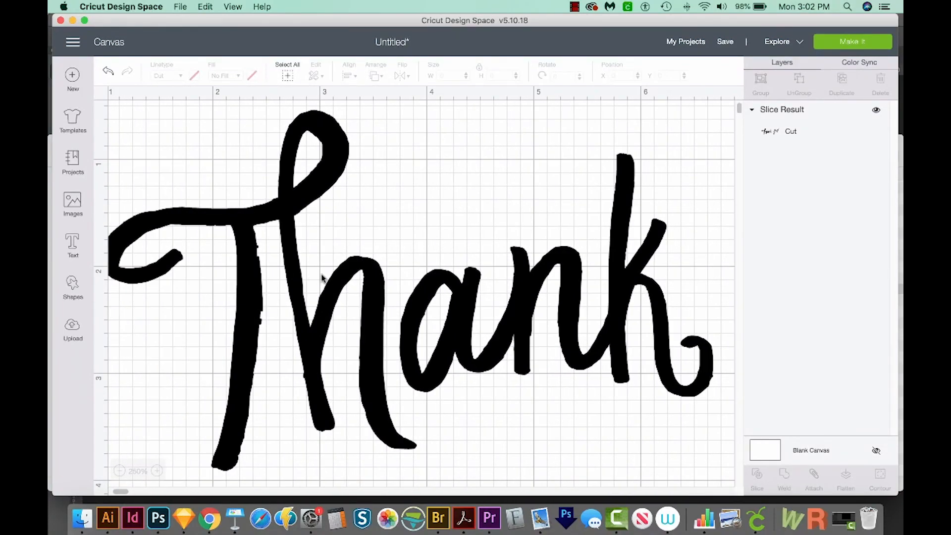
mouse_move(355, 269)
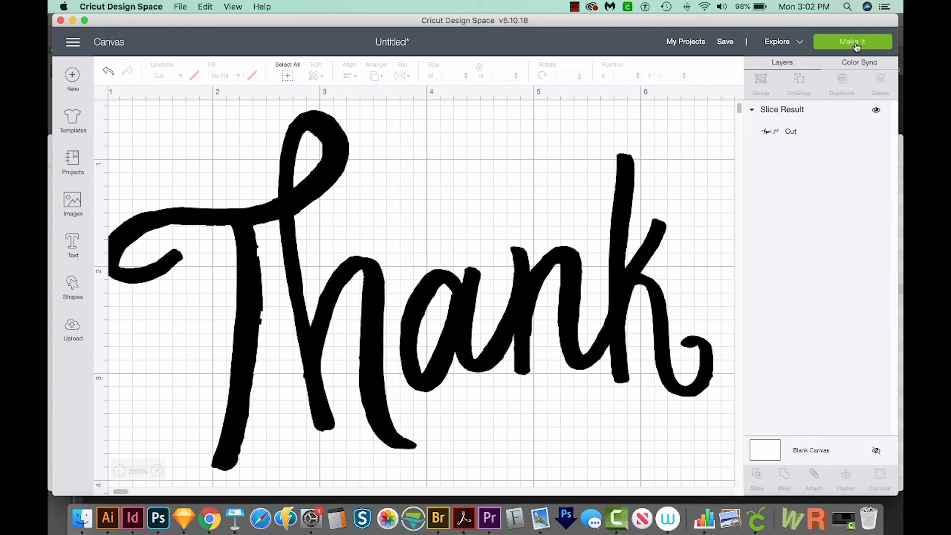
Send the design to Make It, laying the lettering on a 12" x 12" mat with nothing selected.
click(853, 42)
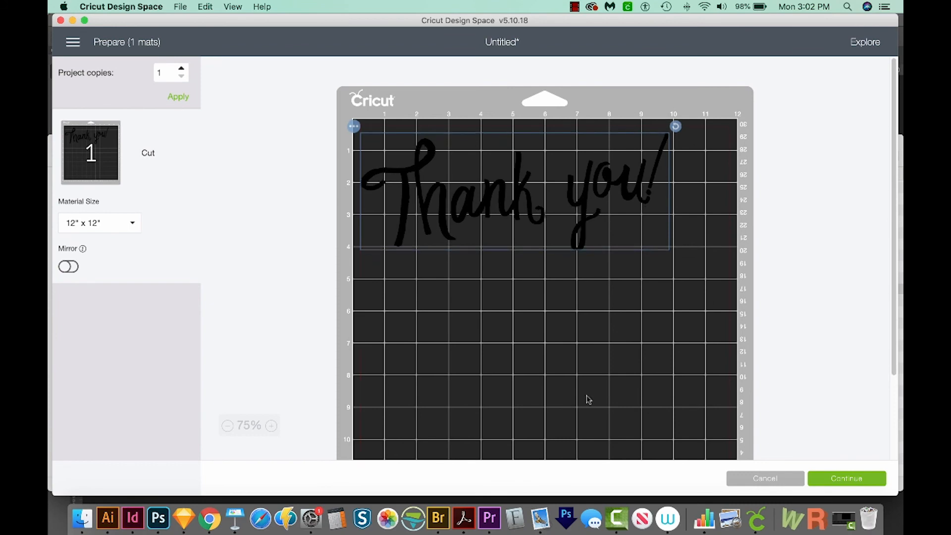
mouse_move(754, 312)
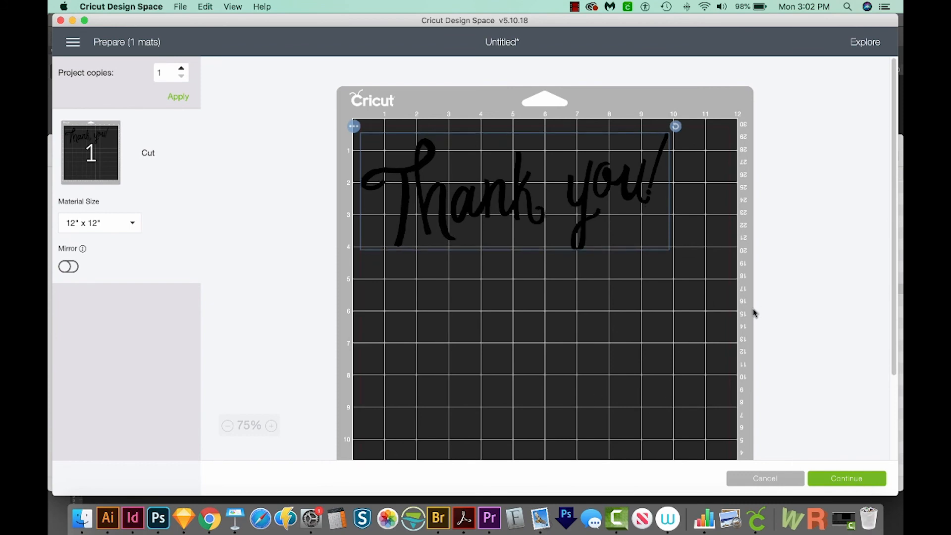
mouse_move(425, 4)
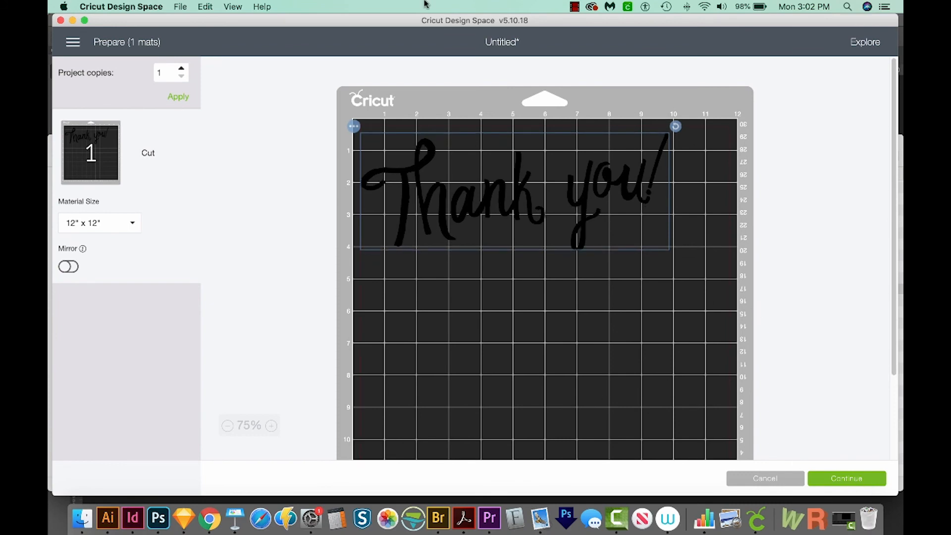
click(238, 236)
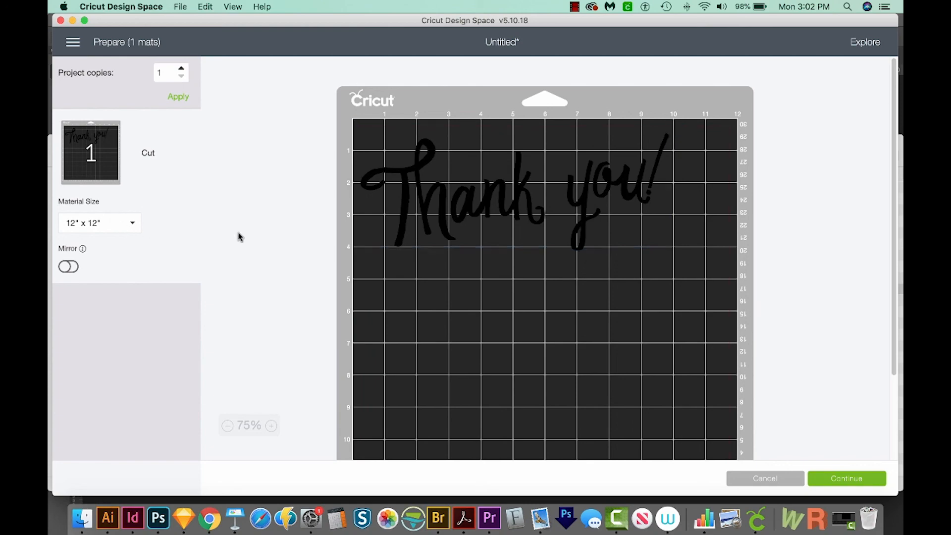